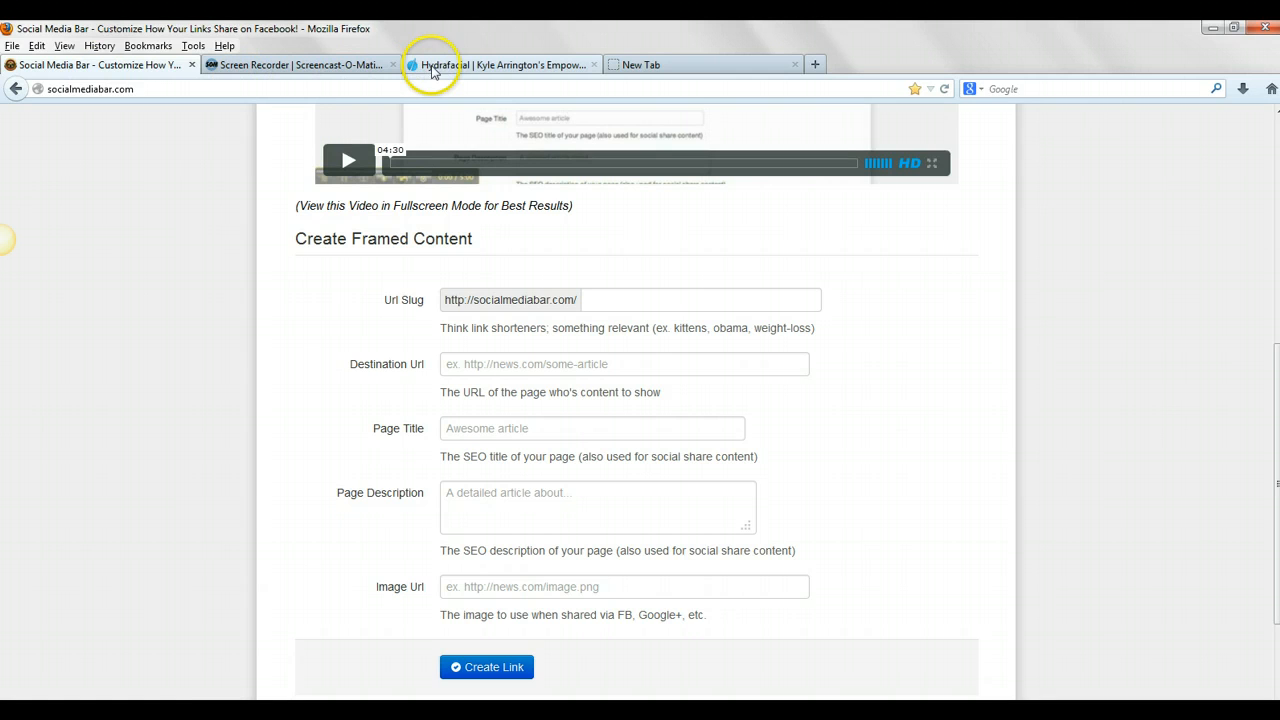
# Step: Set Destination Url to the mpowernetwork.com Hydrafacial blog post address copied from the blog tab
pyautogui.click(500, 64)
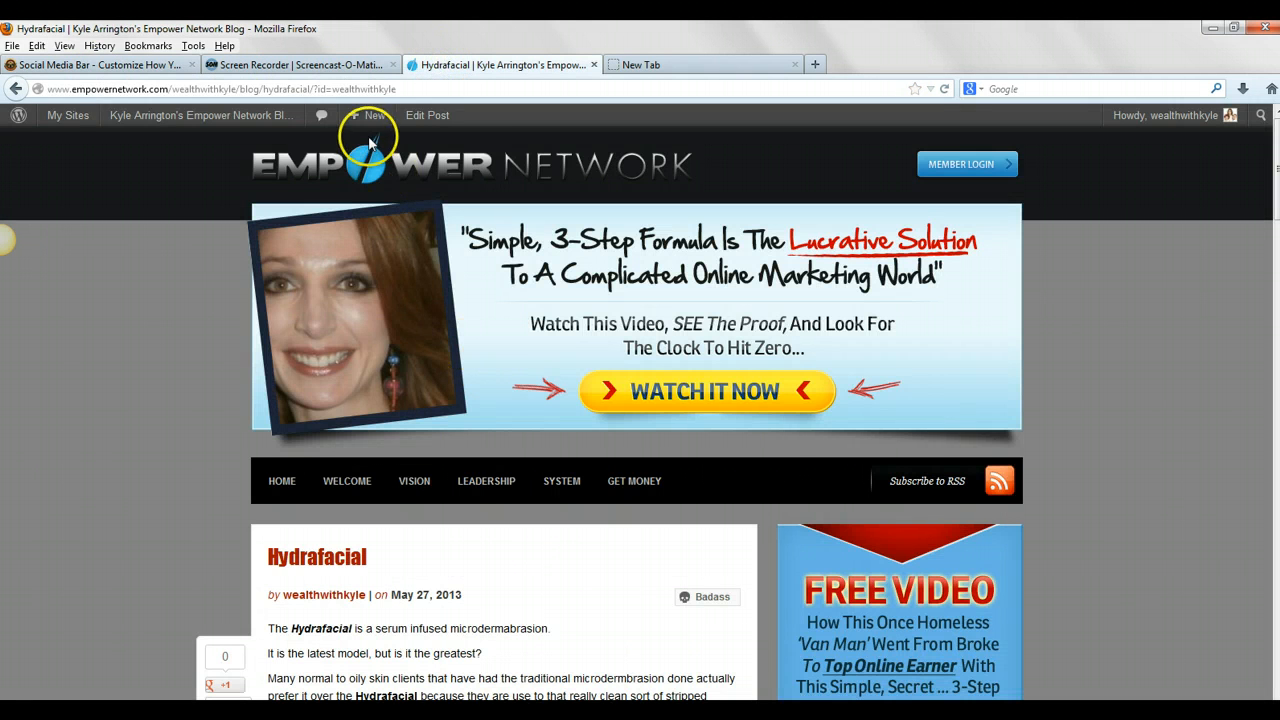
pyautogui.click(230, 88)
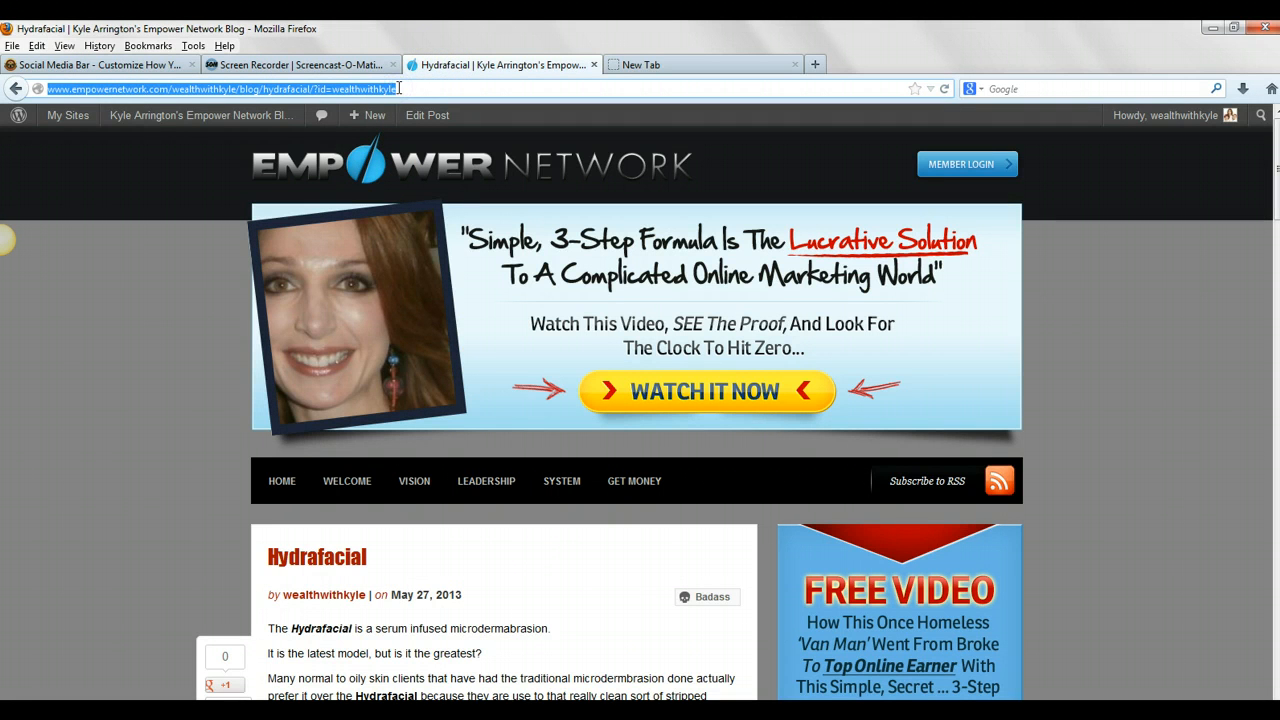
pyautogui.click(300, 64)
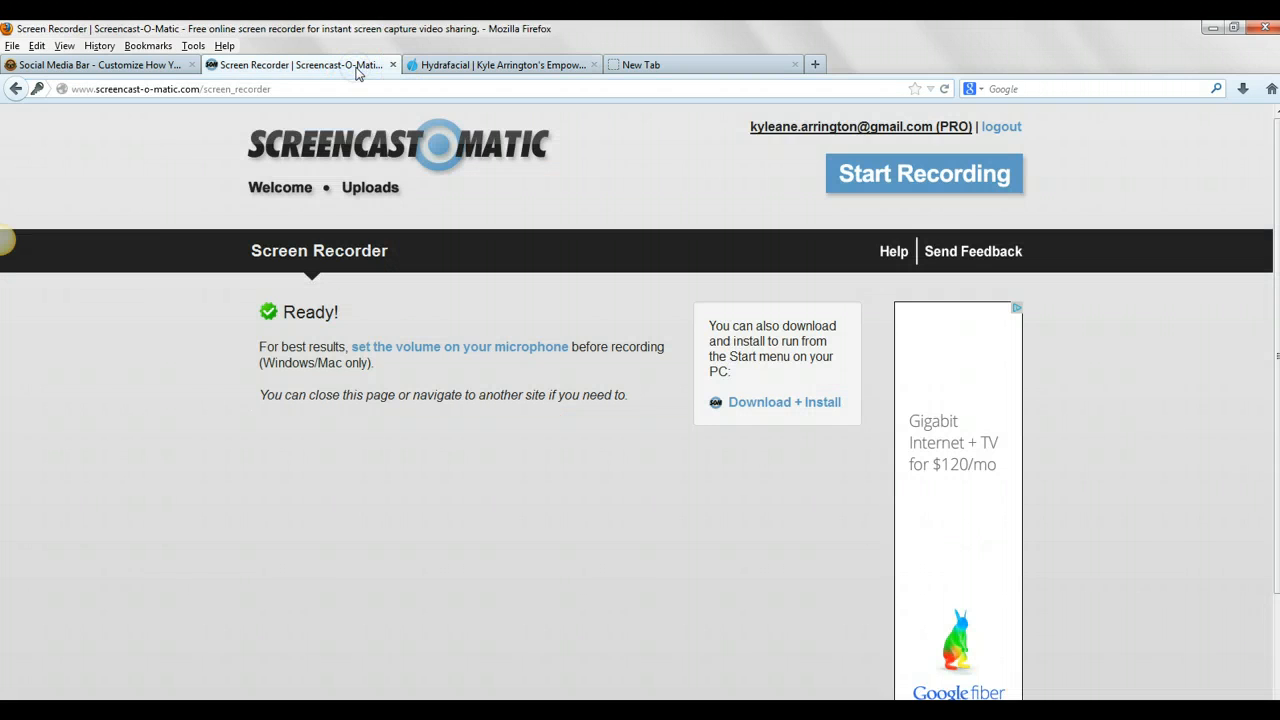
pyautogui.click(100, 64)
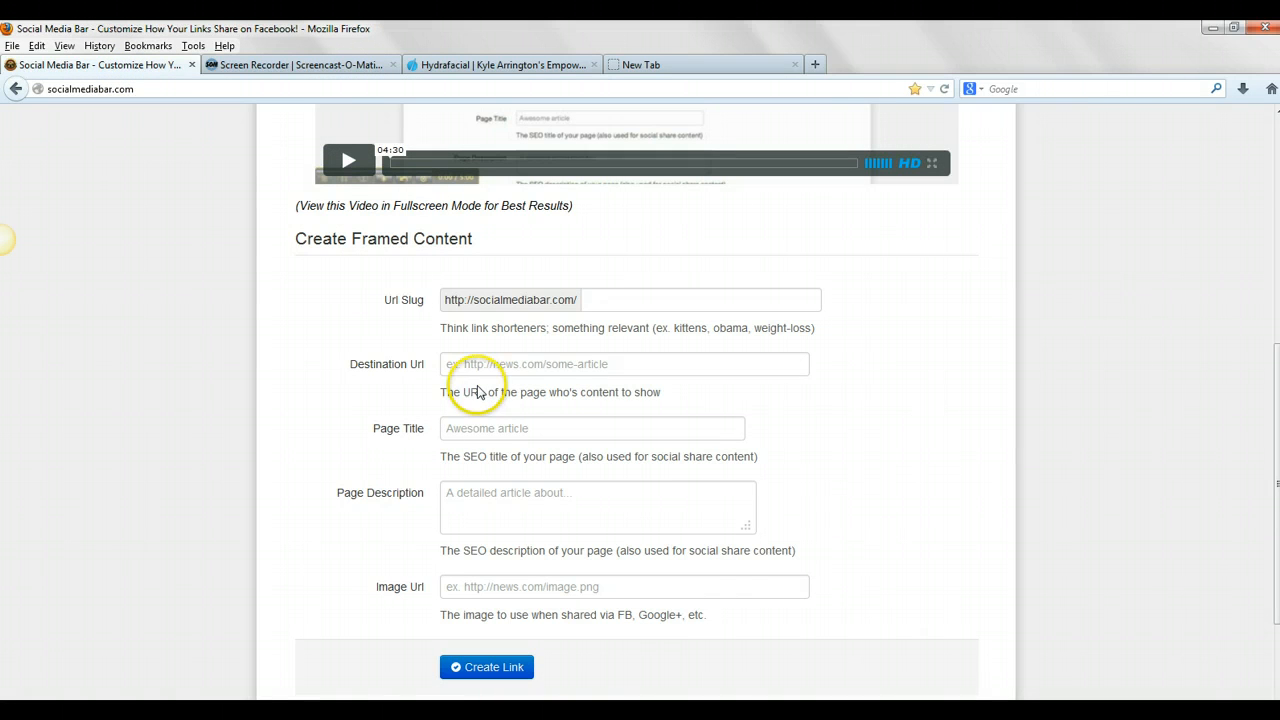
pyautogui.click(624, 363)
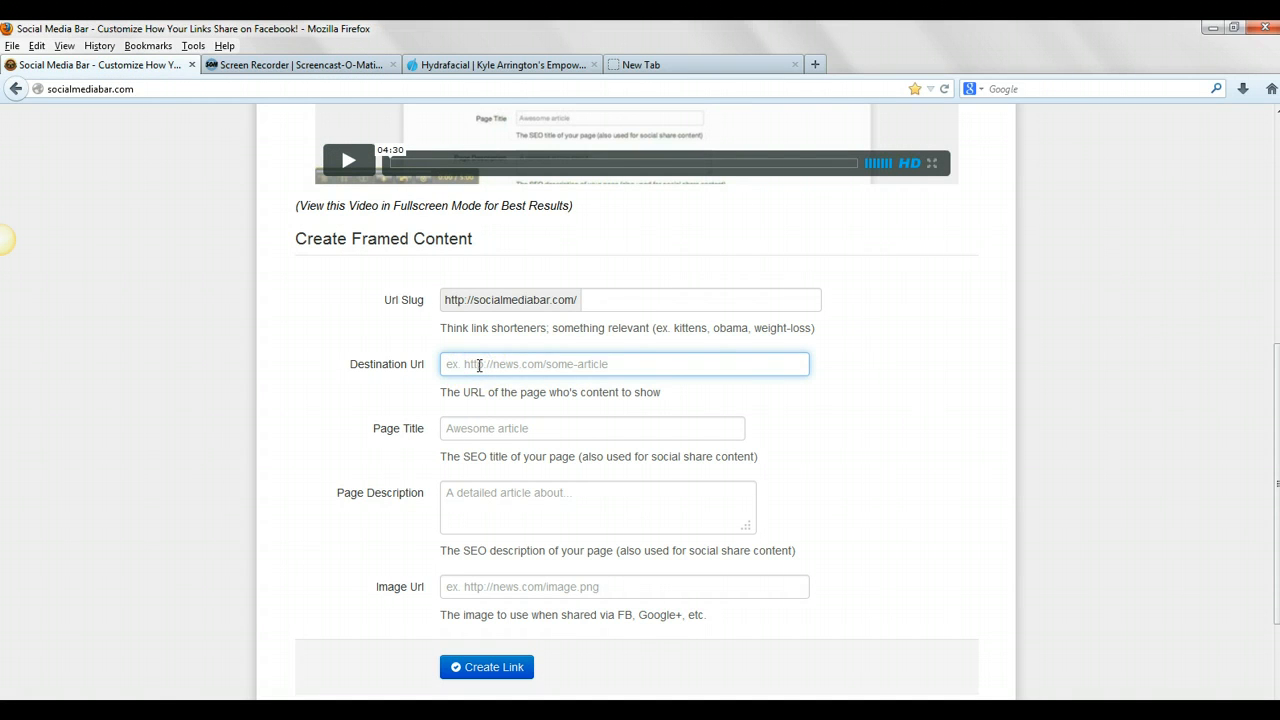
pyautogui.write('mpowernetwork.com/wealthwithkyle/blog/hydrafacial/?id=wealthwithkyle')
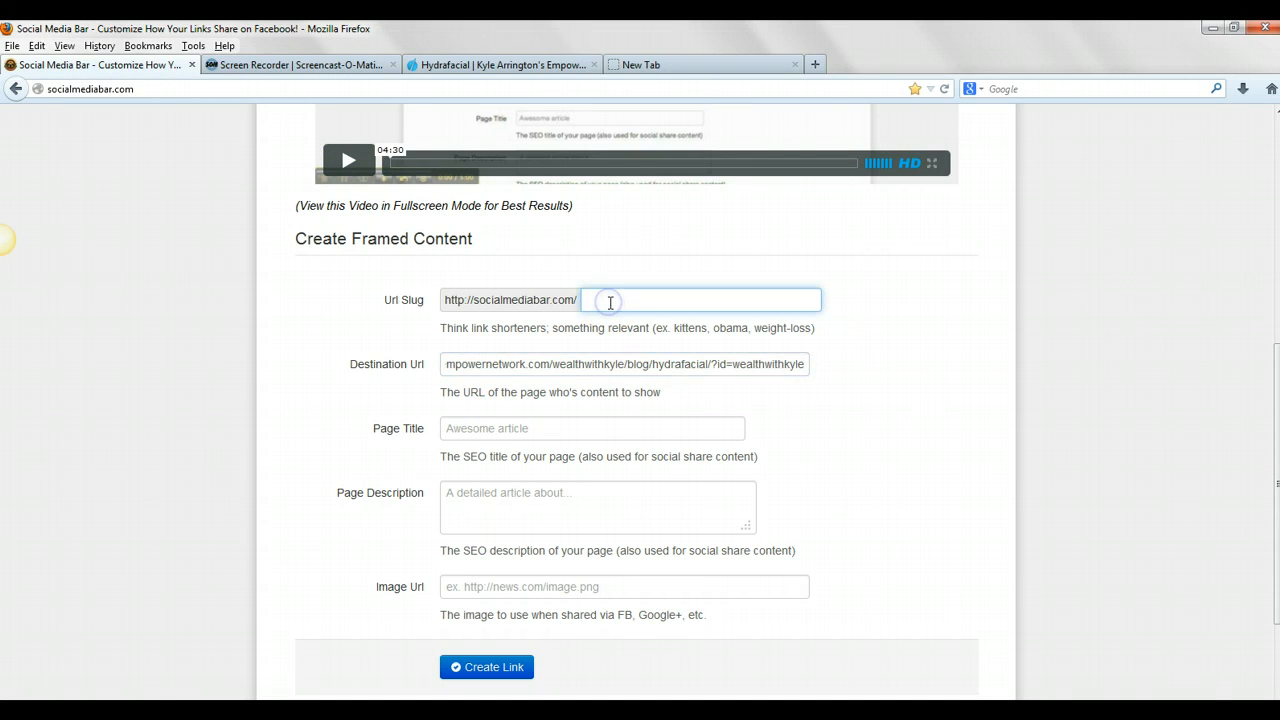
# Step: Enter slug hydrafacialblog, title Hydrafacial and a serum/microdermabrasion description, then start a blank tab
pyautogui.write('hydrafacialblog')
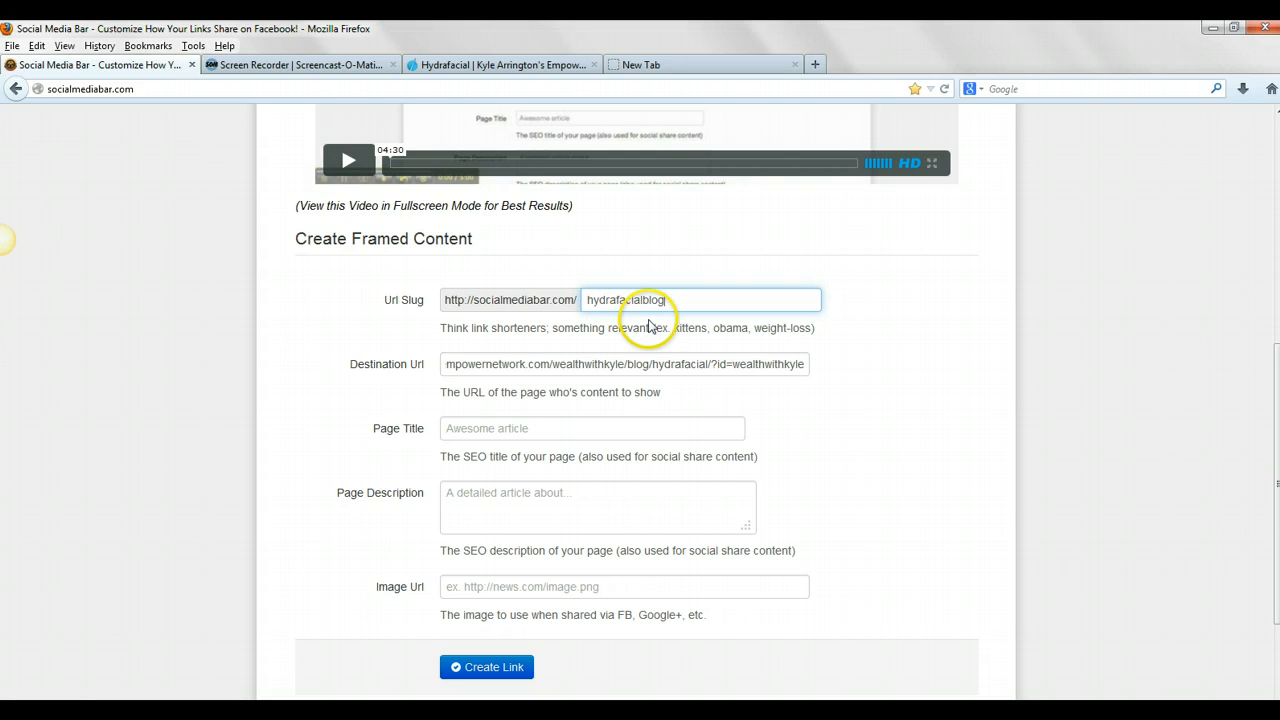
pyautogui.click(592, 428)
pyautogui.write('Hydrafaci')
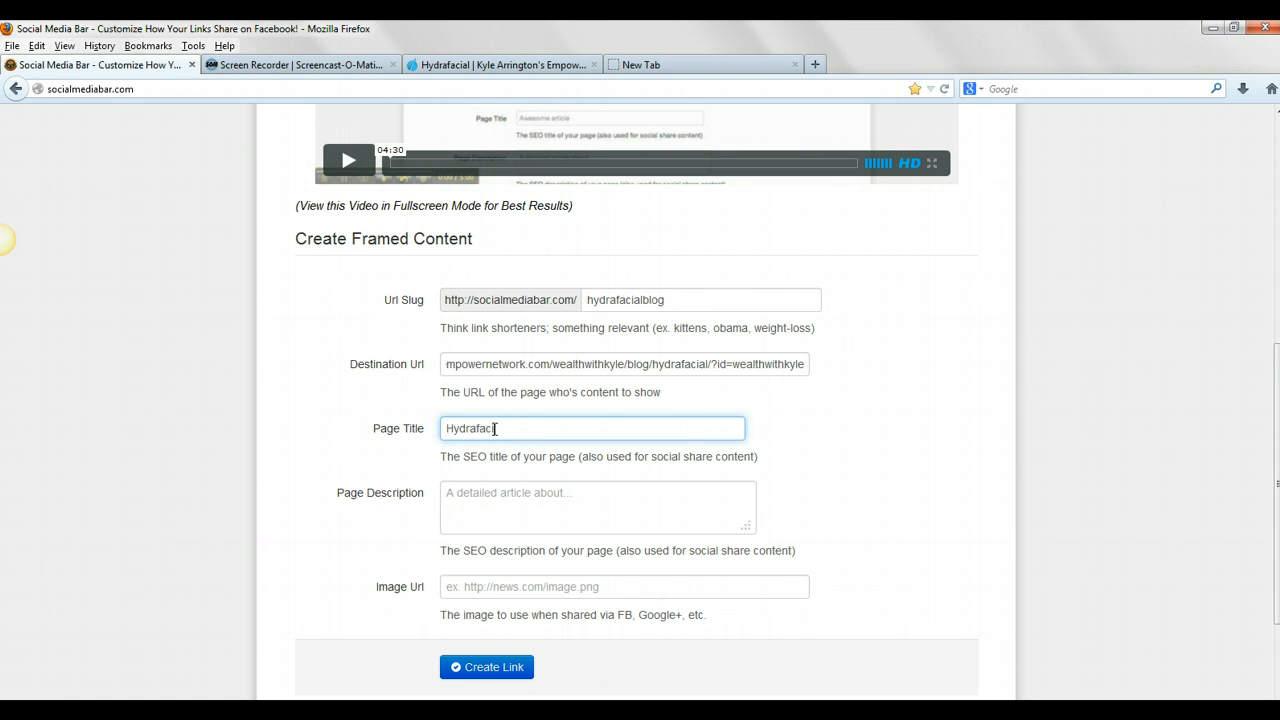
pyautogui.click(597, 507)
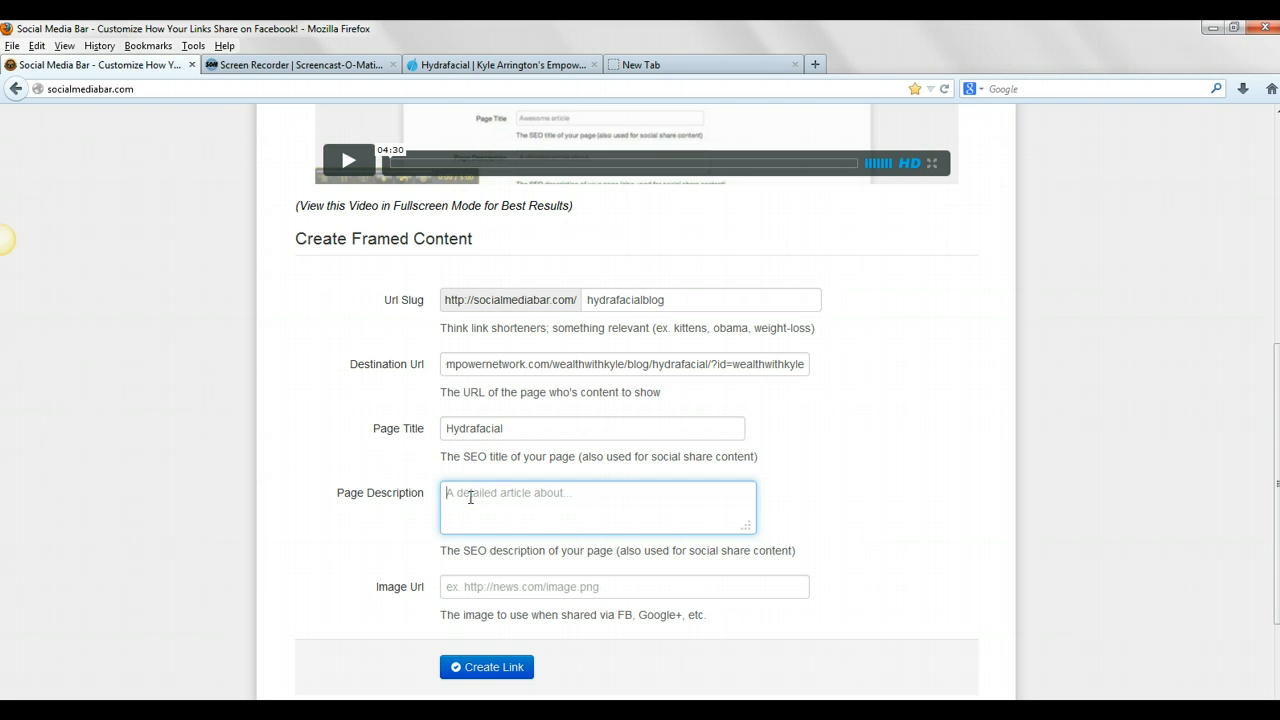
pyautogui.write('A serum infused mic')
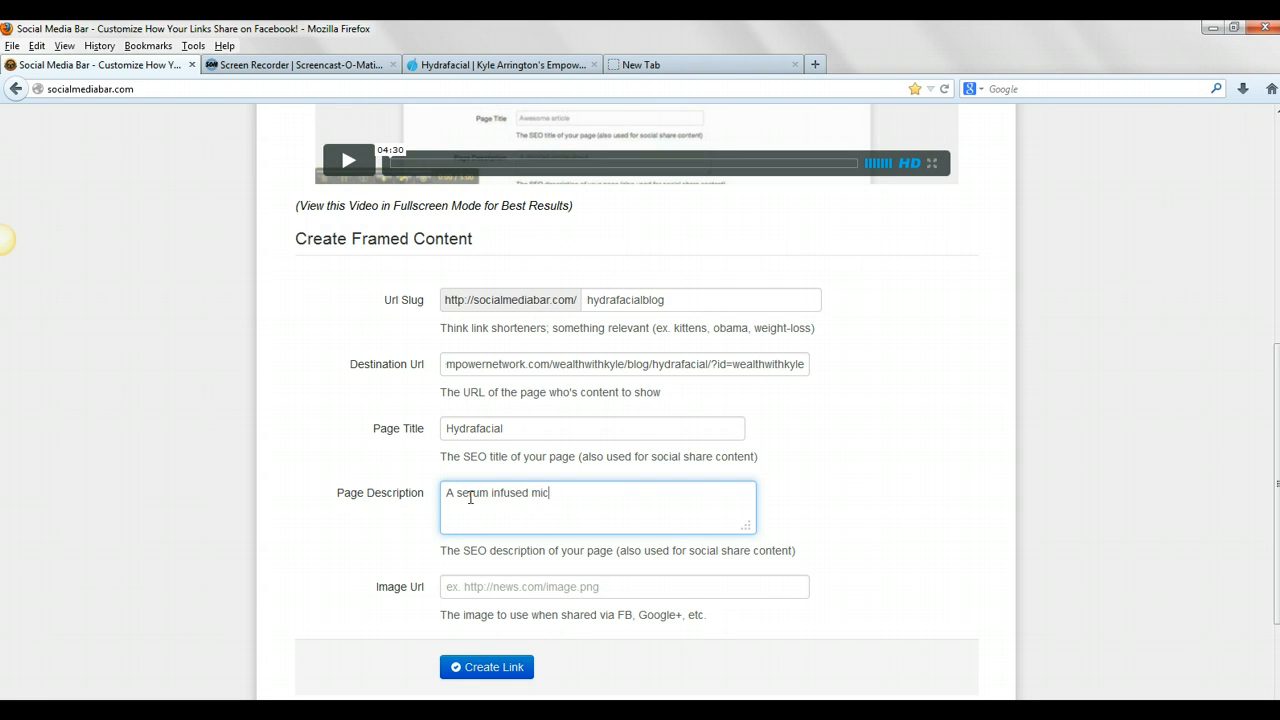
pyautogui.write('rodermabrasi')
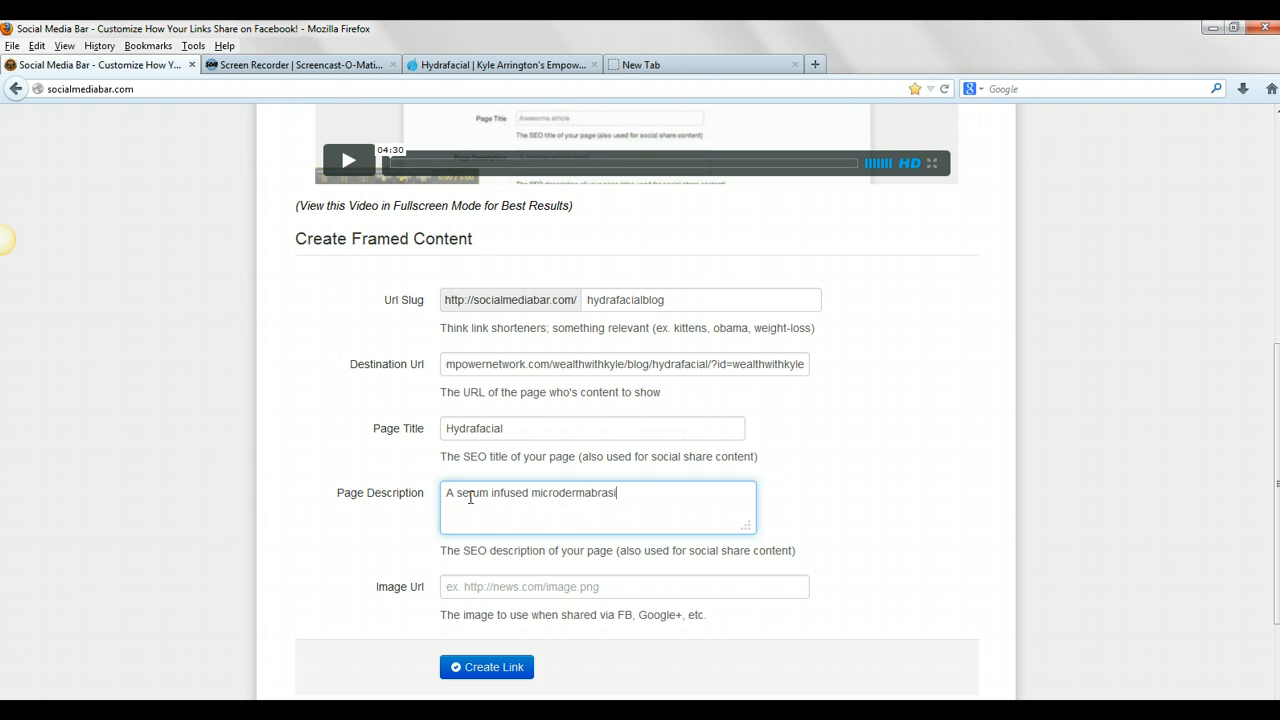
pyautogui.click(624, 586)
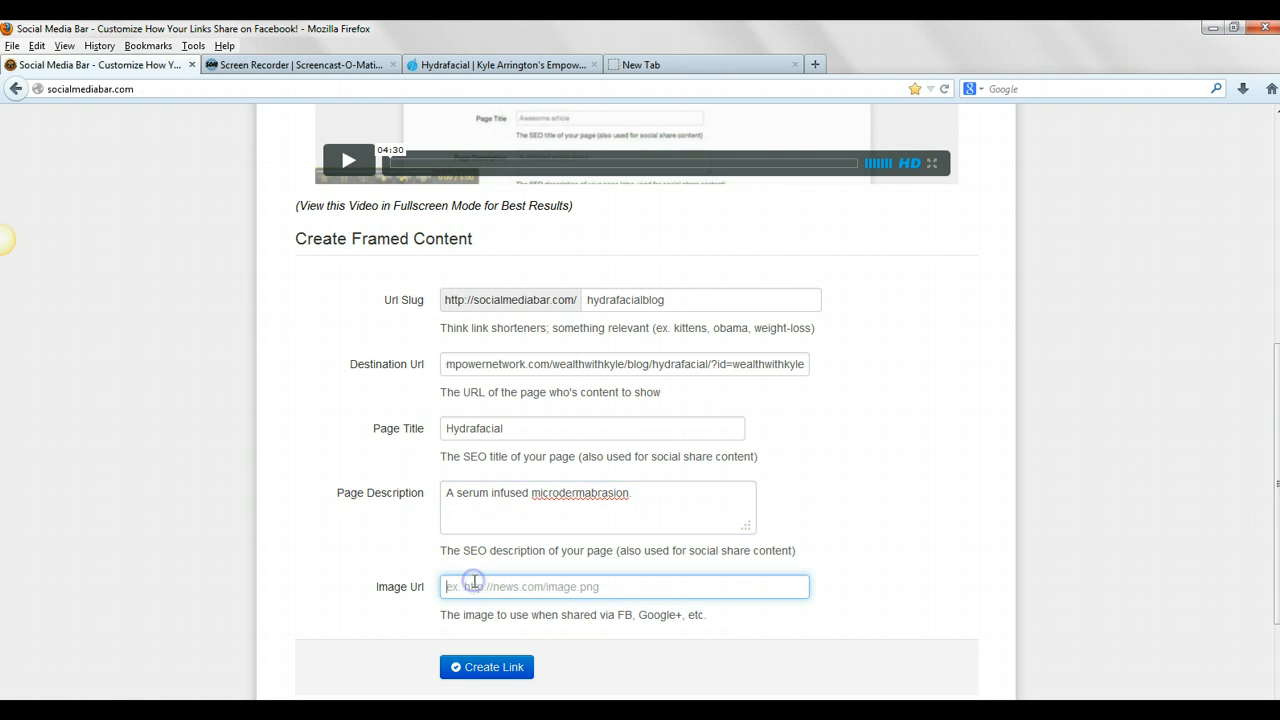
pyautogui.click(640, 64)
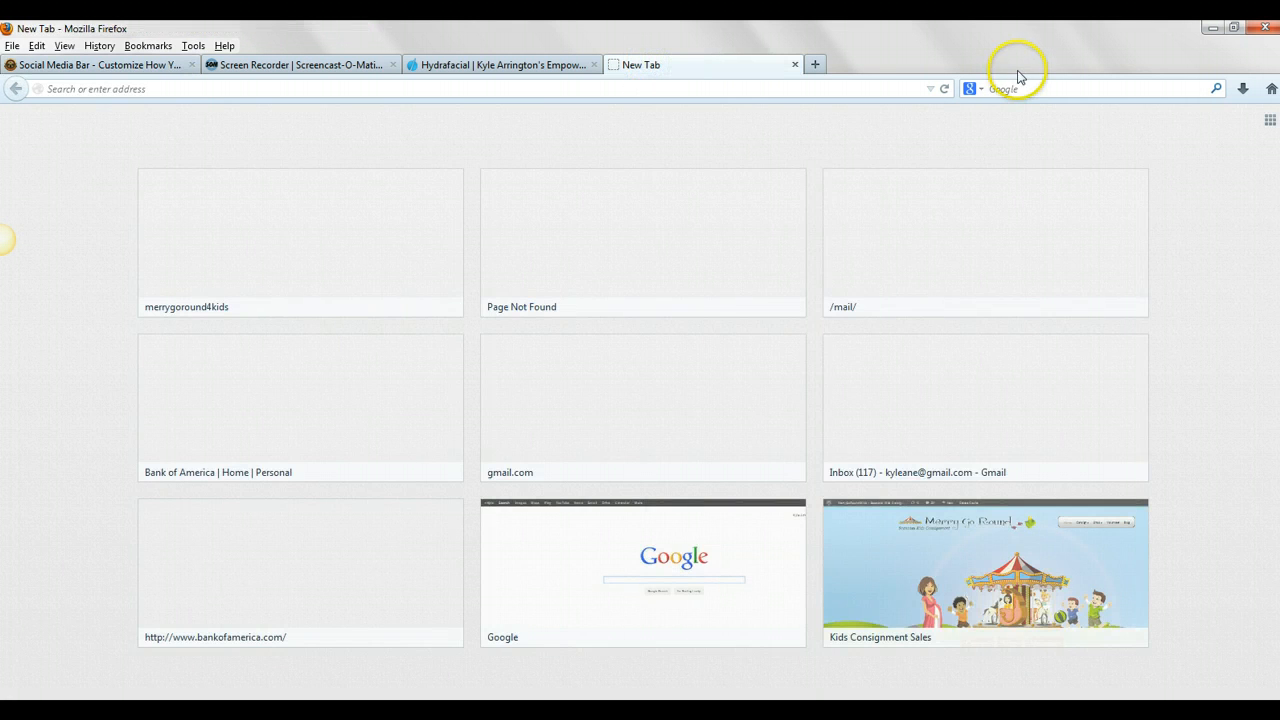
# Step: Search Google Images for 'hydrafacial' and bring up options on the magazine cover result
pyautogui.write('google images')
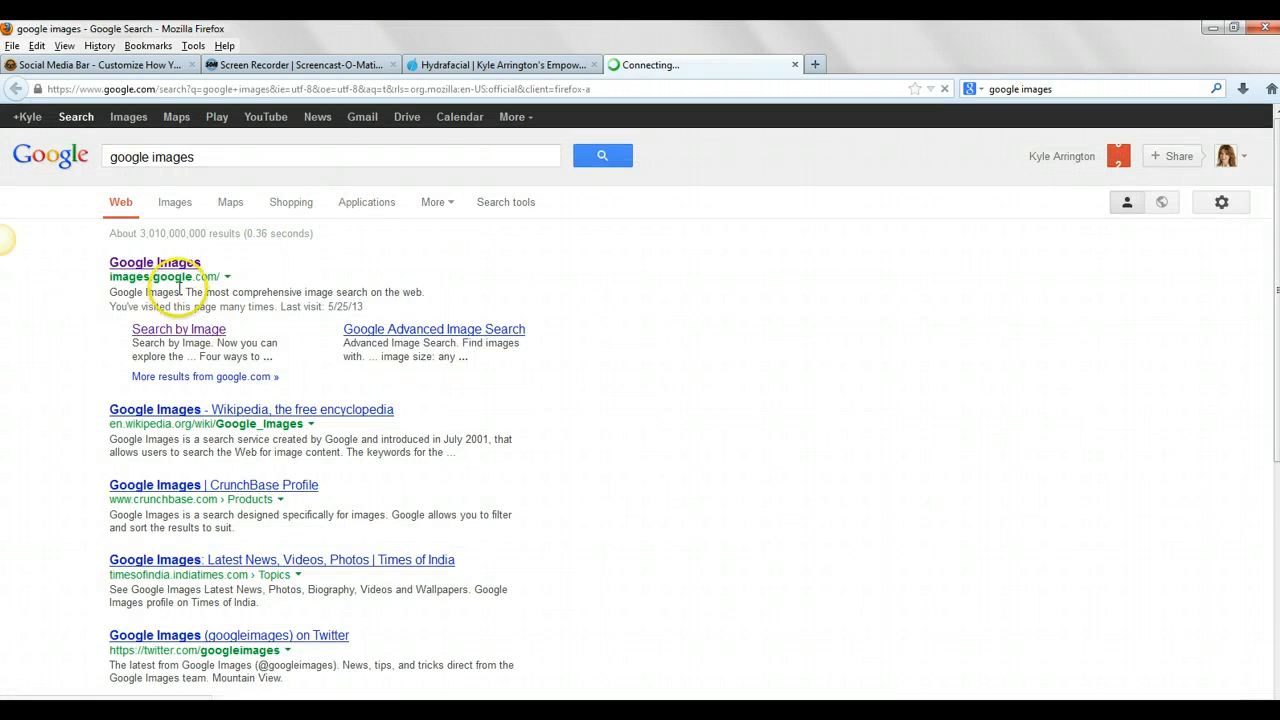
pyautogui.click(154, 263)
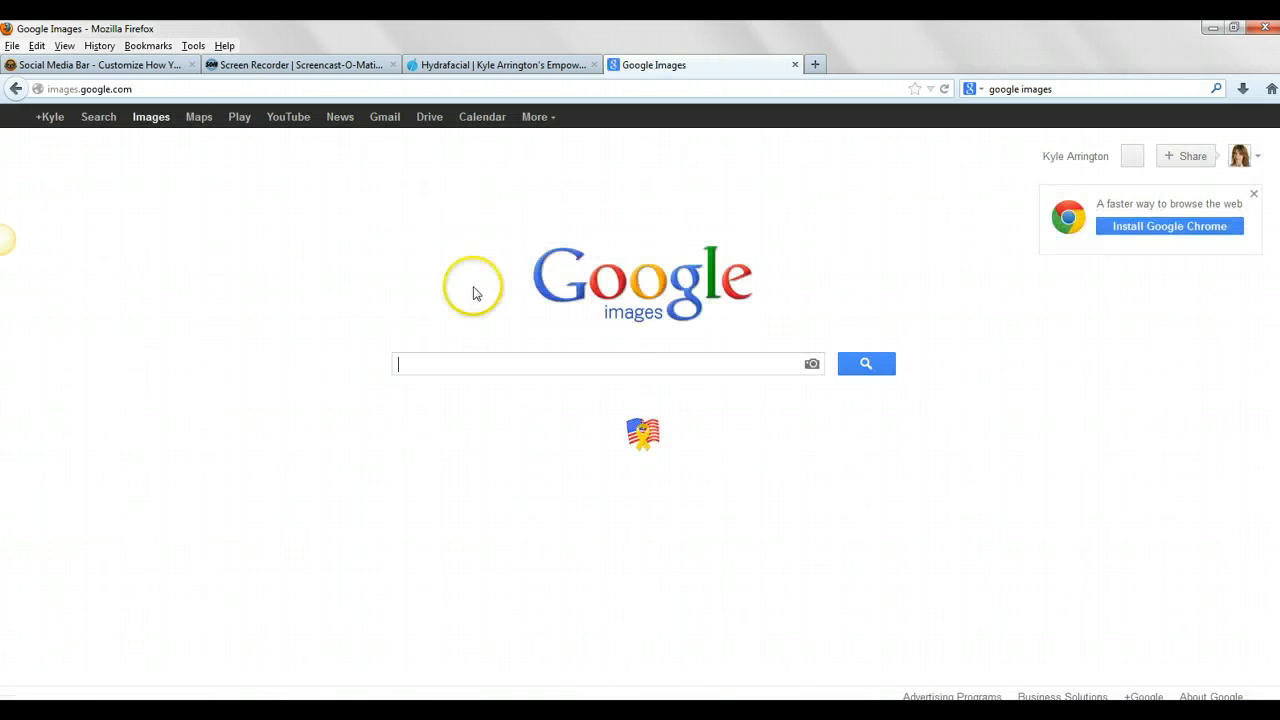
pyautogui.write('hydrafacial')
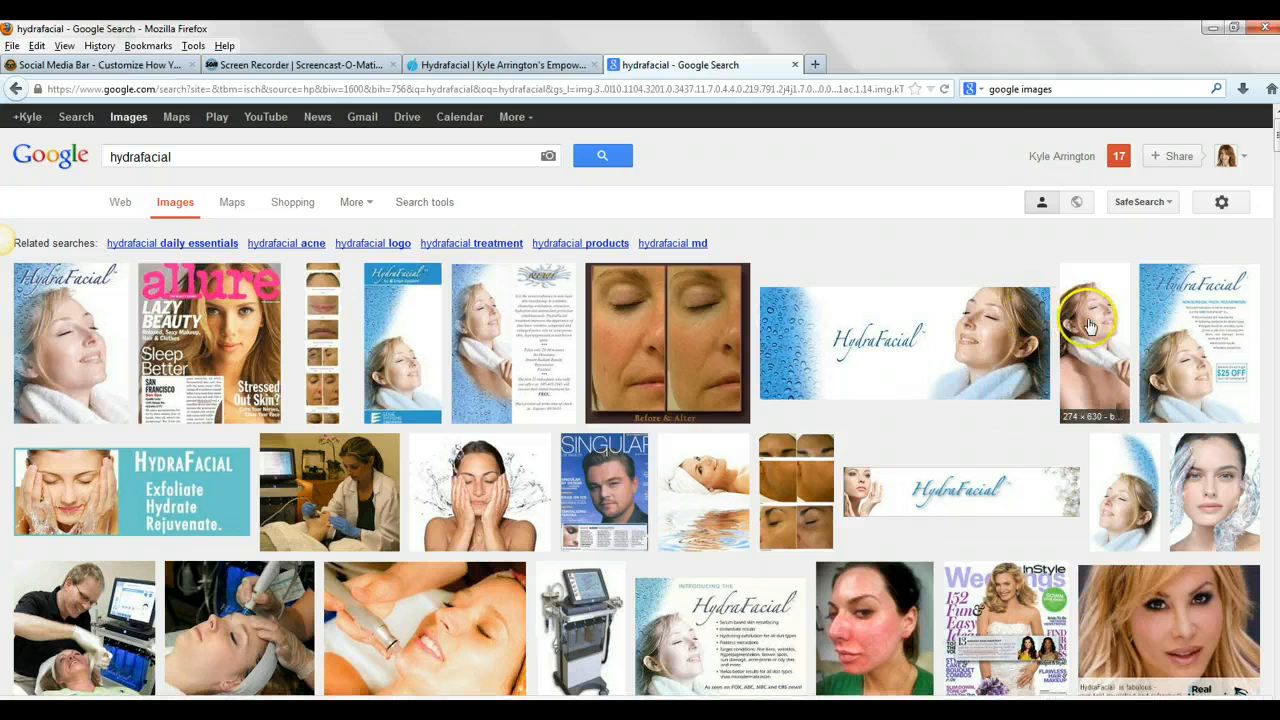
pyautogui.scroll(-3)
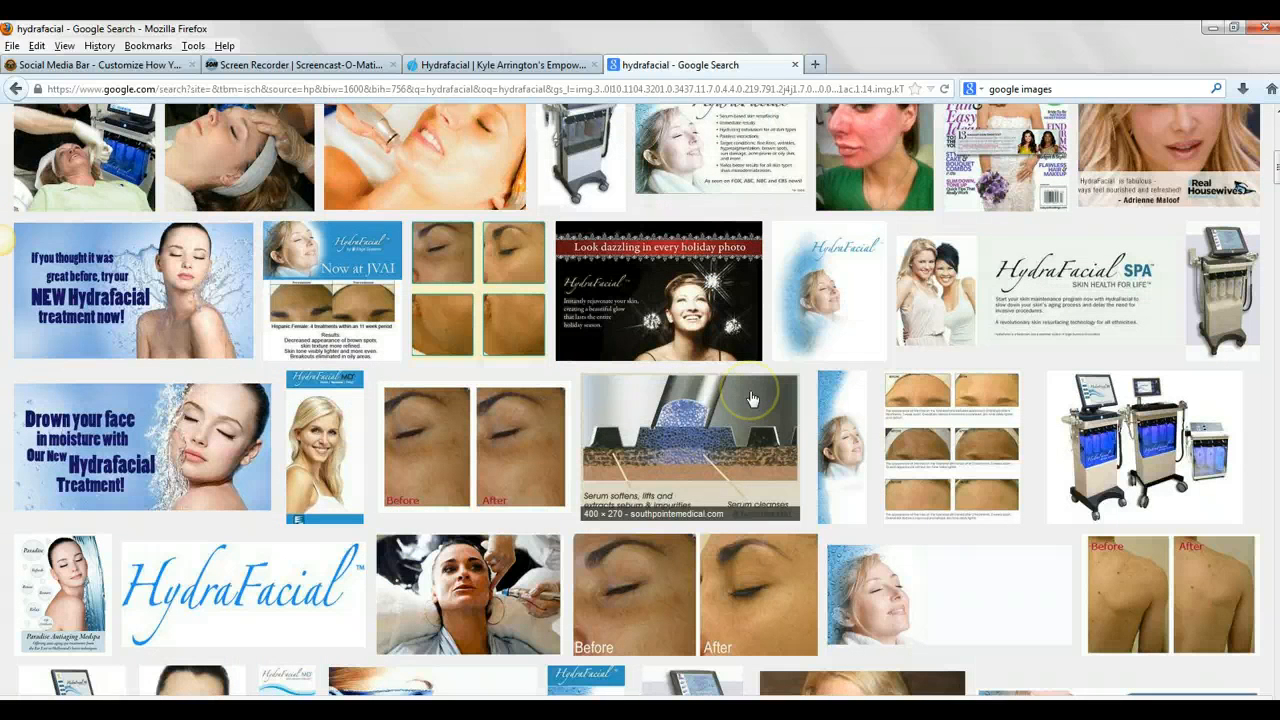
pyautogui.moveTo(452, 160)
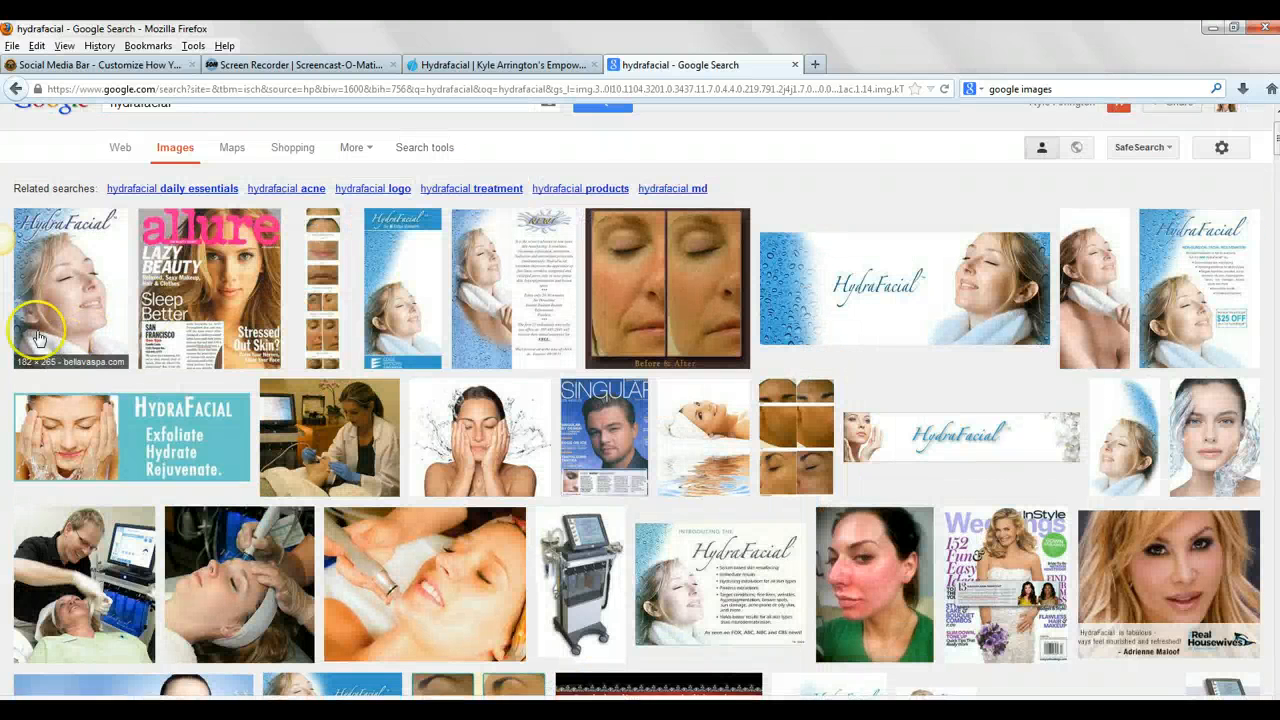
pyautogui.moveTo(188, 283)
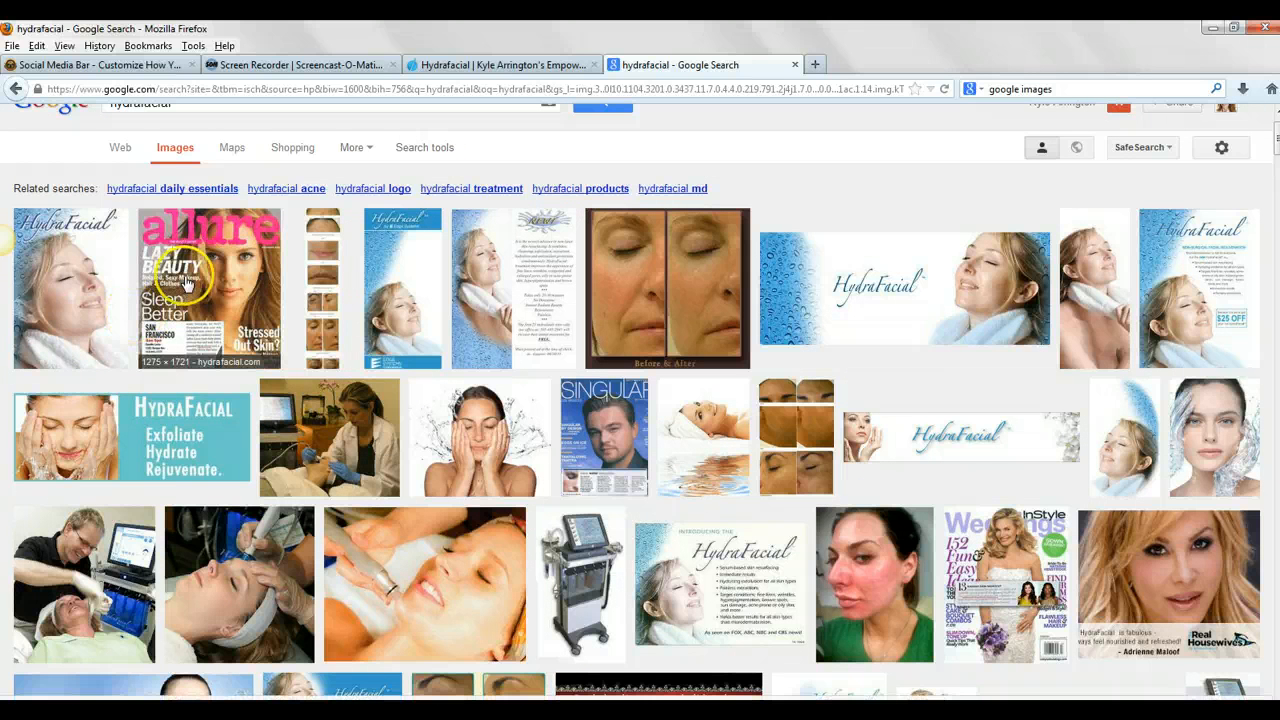
pyautogui.rightClick(187, 283)
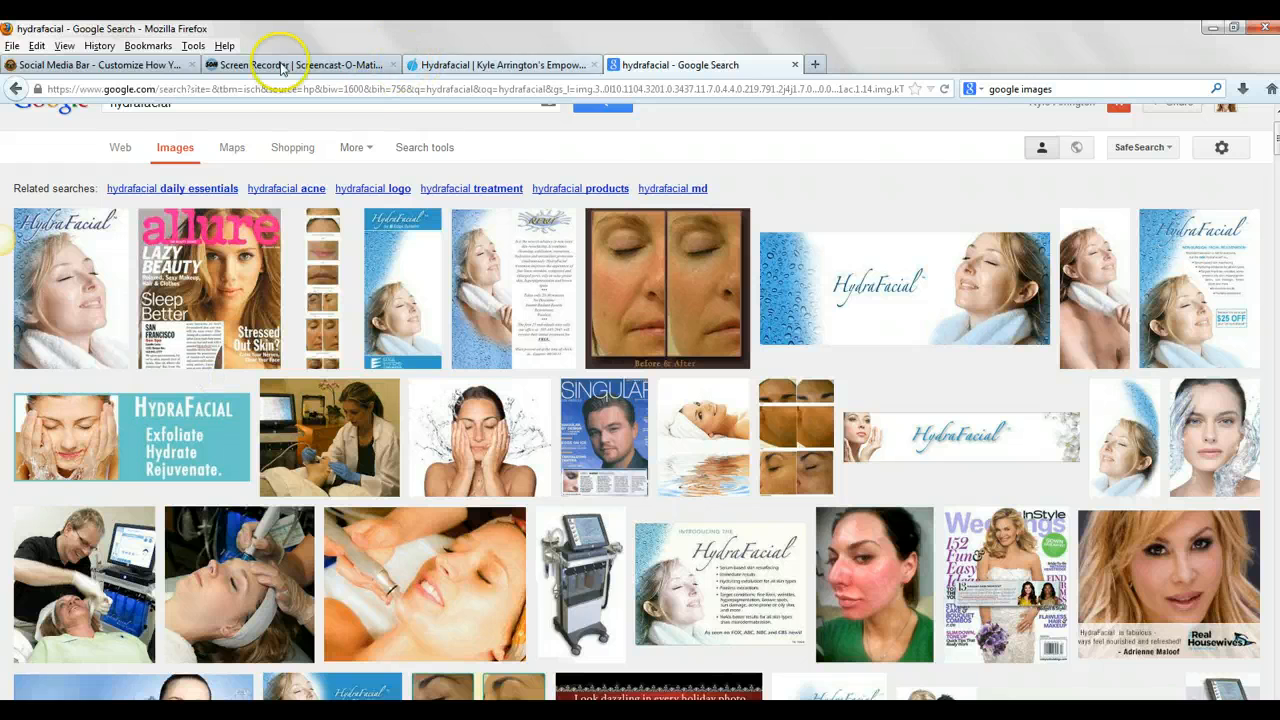
# Step: Submit Create Link with the Google Images address as Image Url, then select the rejected address after the extension error
pyautogui.click(100, 64)
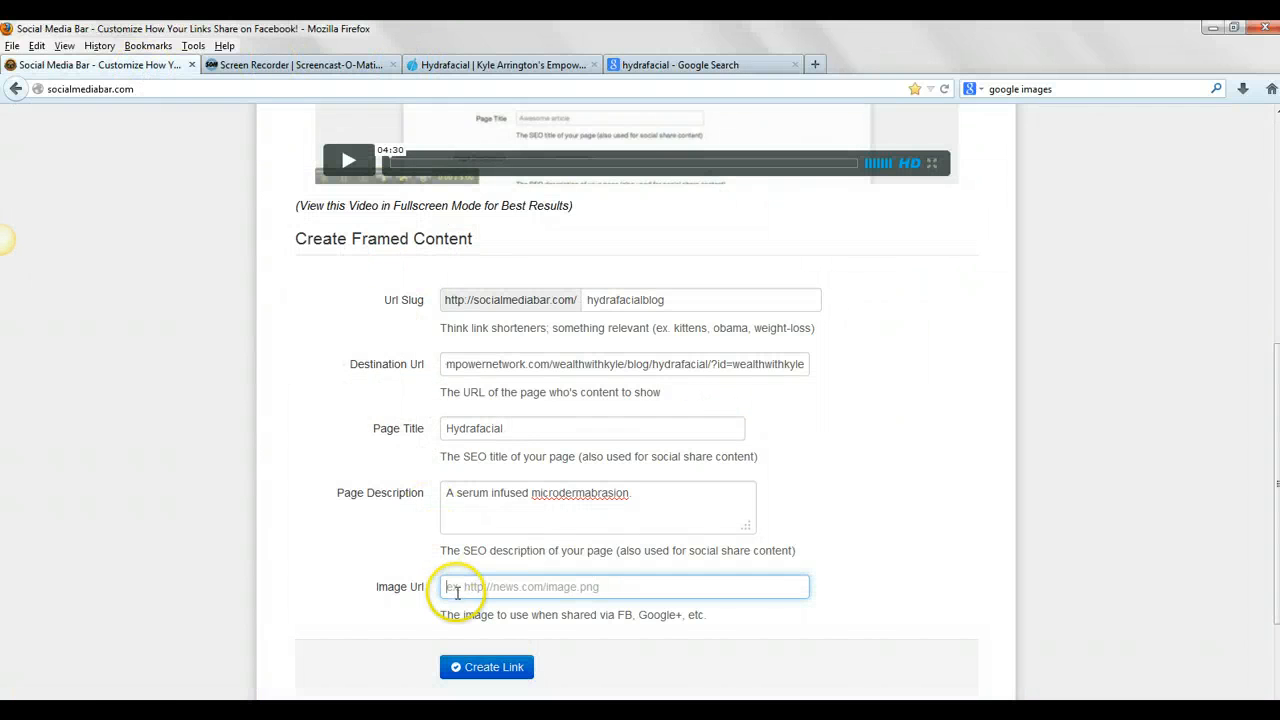
pyautogui.write('r=1059&page=1&tbnh=200&tbnw=177&start=0&ndsp=26&tx=57&ty=84')
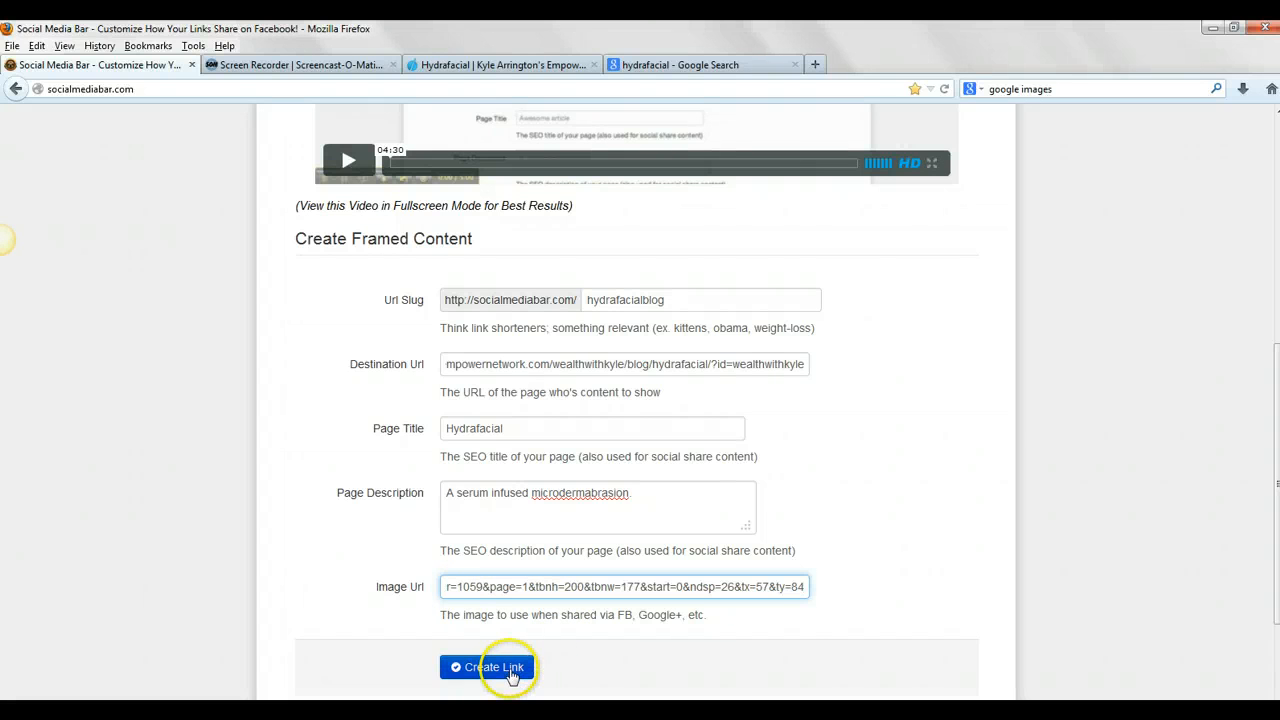
pyautogui.click(488, 667)
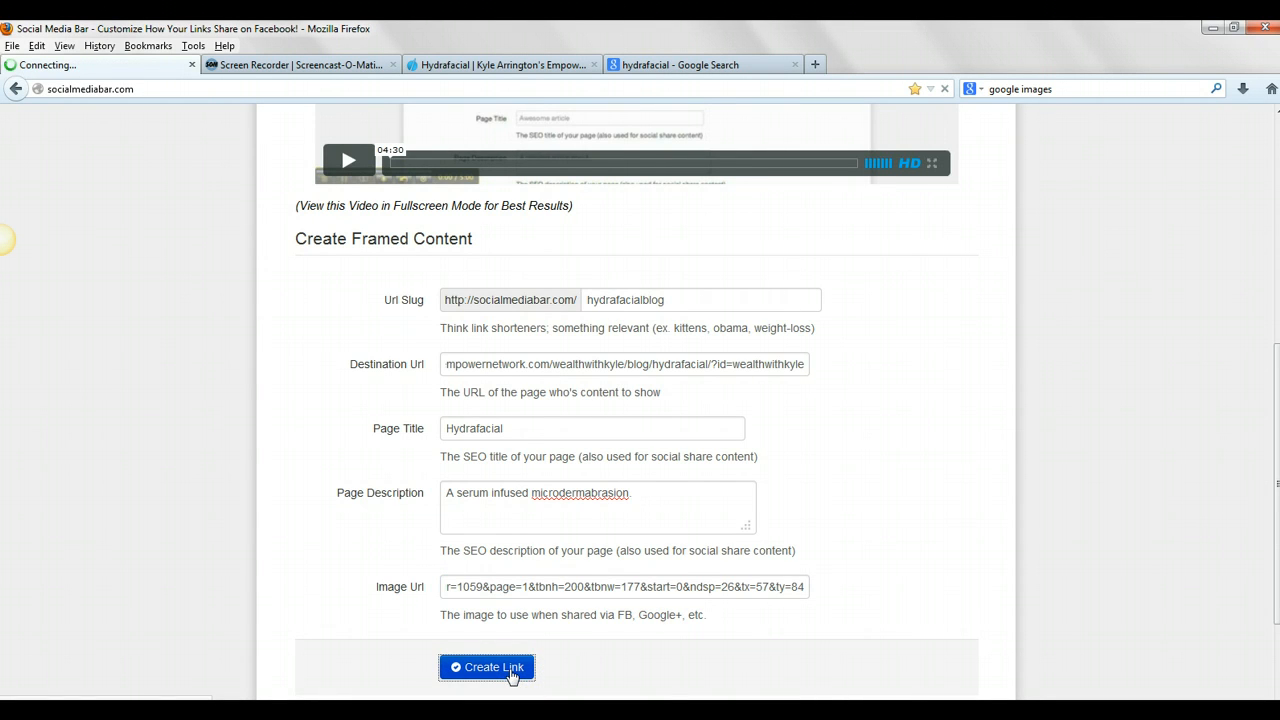
pyautogui.click(487, 667)
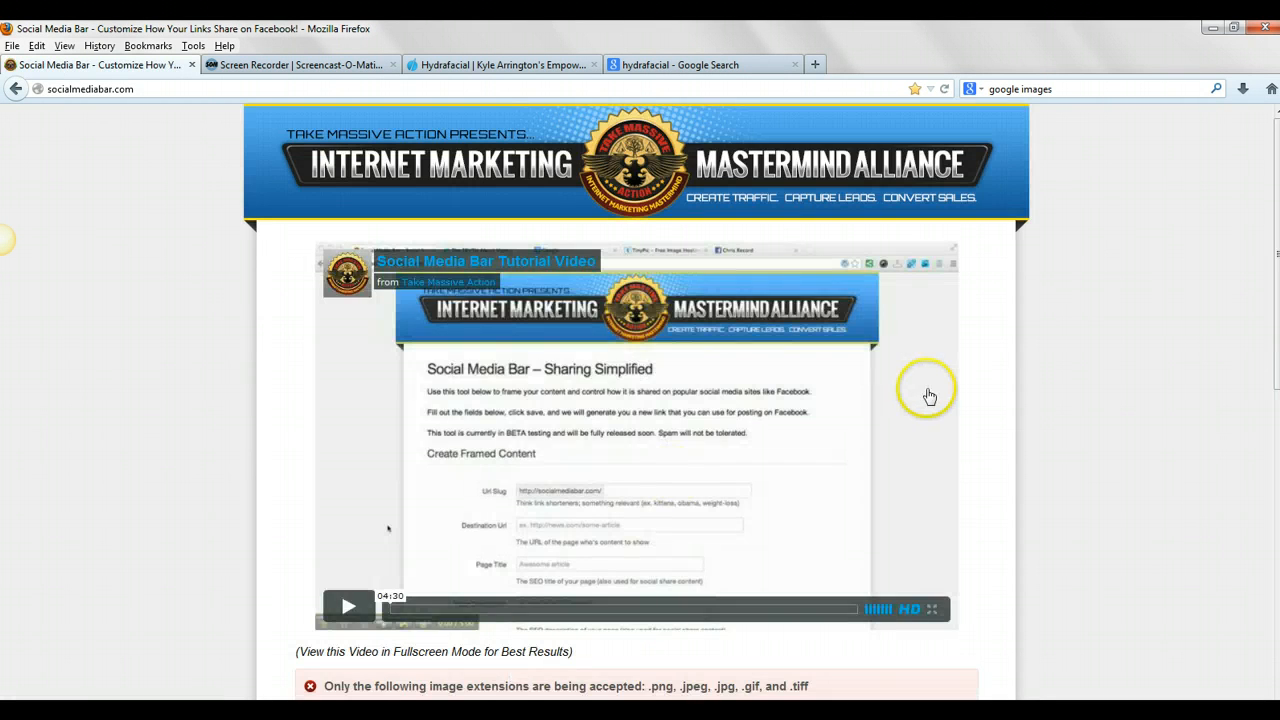
pyautogui.scroll(-3)
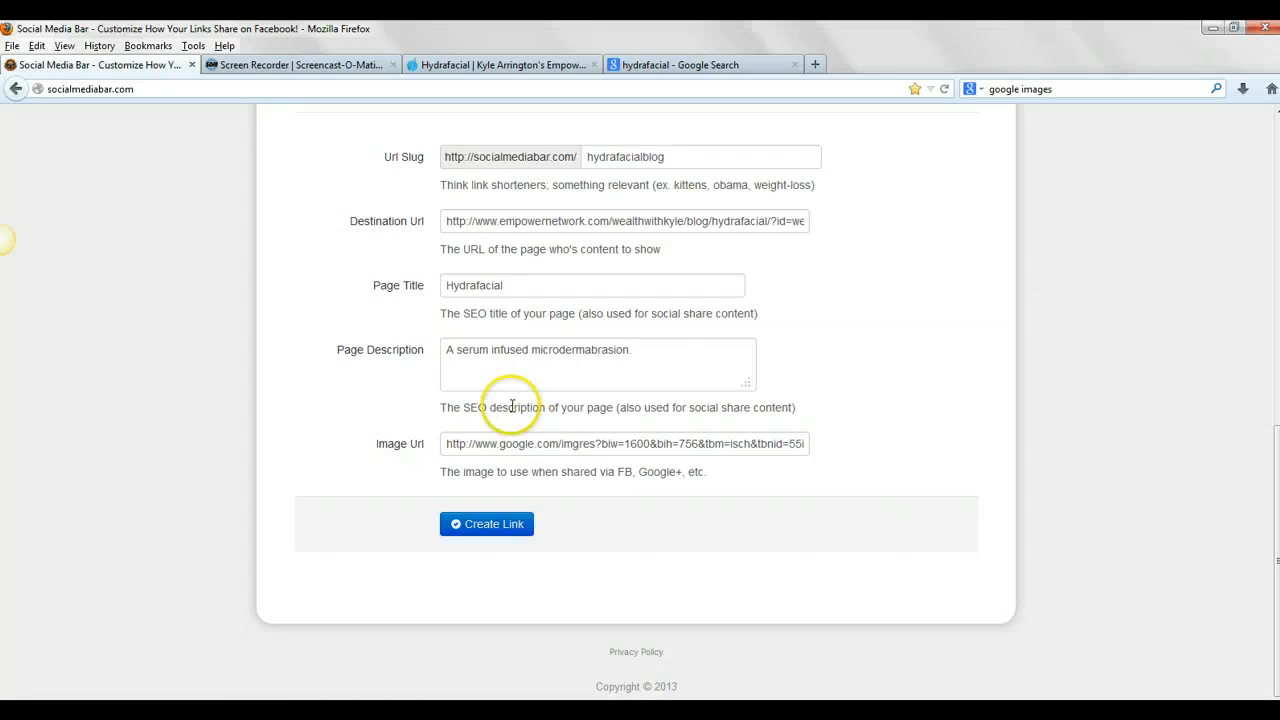
pyautogui.tripleClick(624, 443)
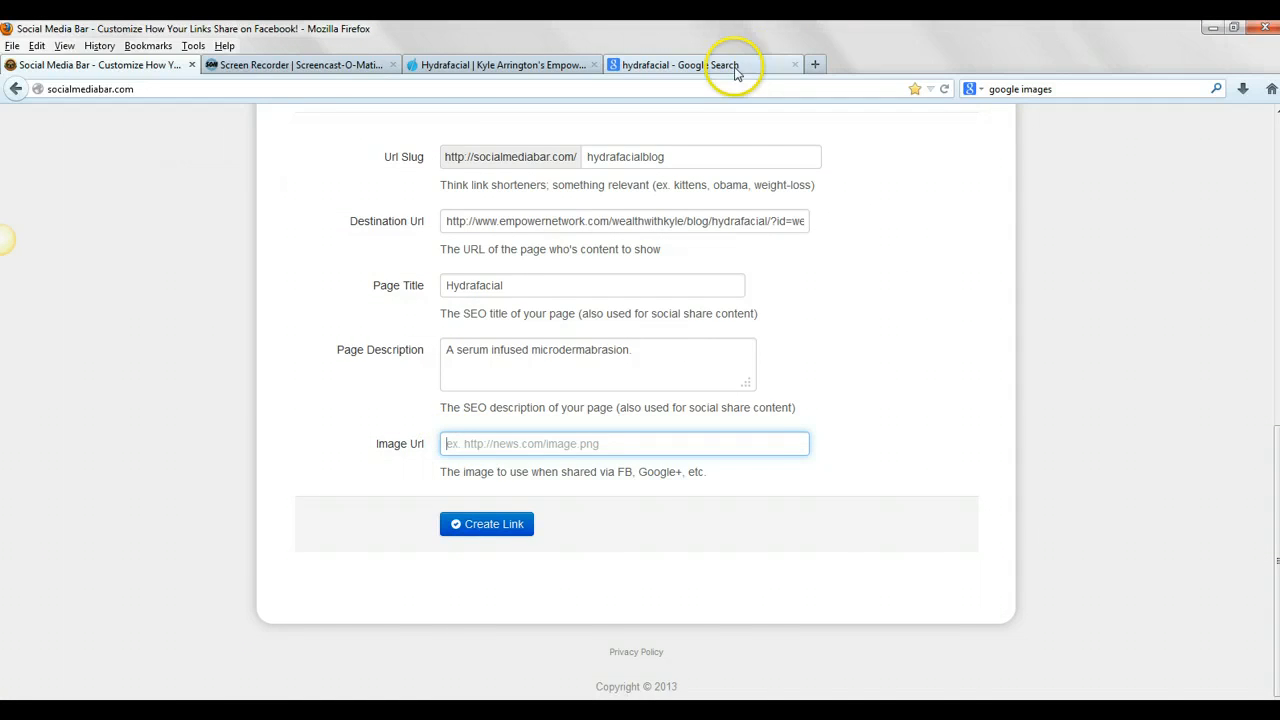
# Step: Copy the blissfacialspa.com facial photo's location into the form and open the photo's larger preview
pyautogui.click(700, 65)
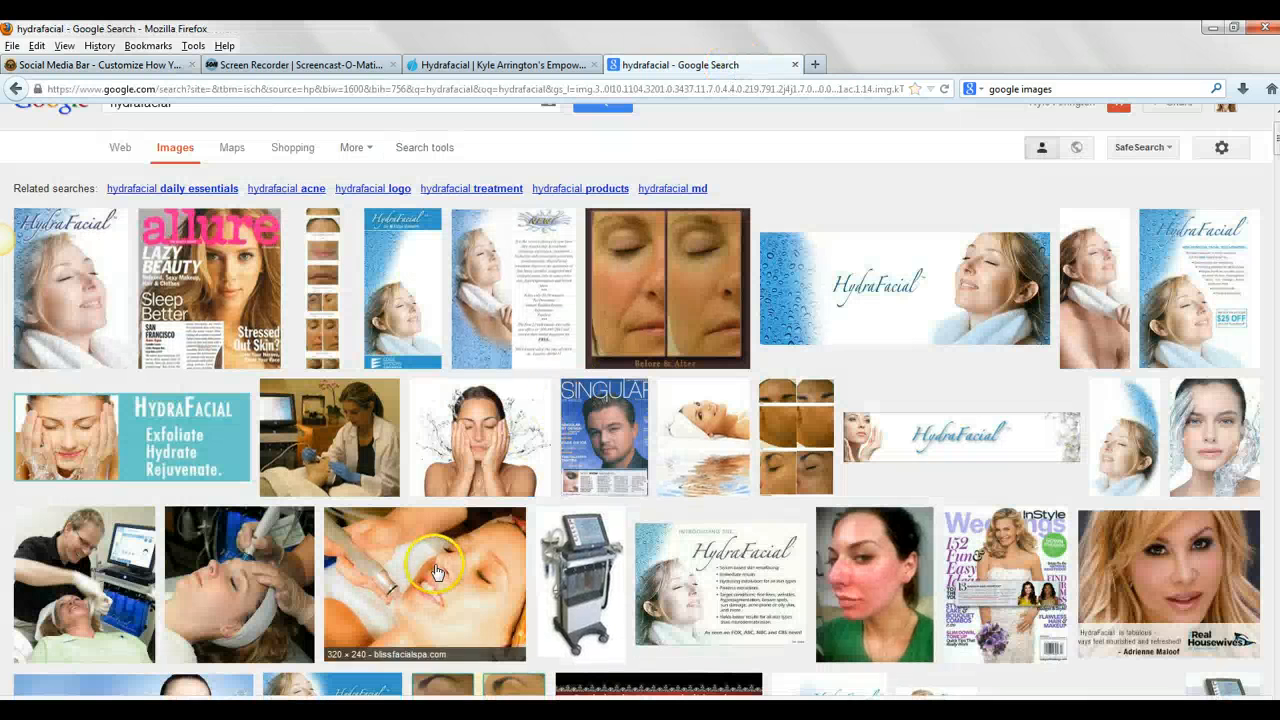
pyautogui.rightClick(435, 570)
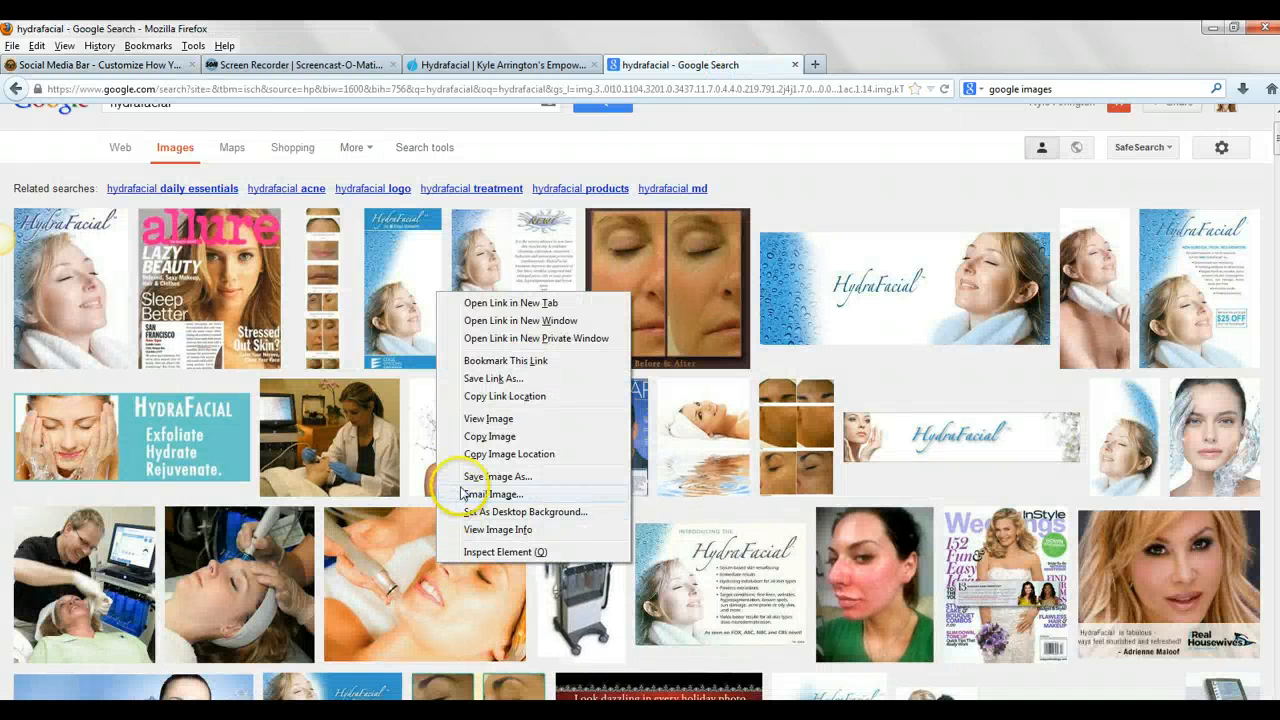
pyautogui.moveTo(470, 462)
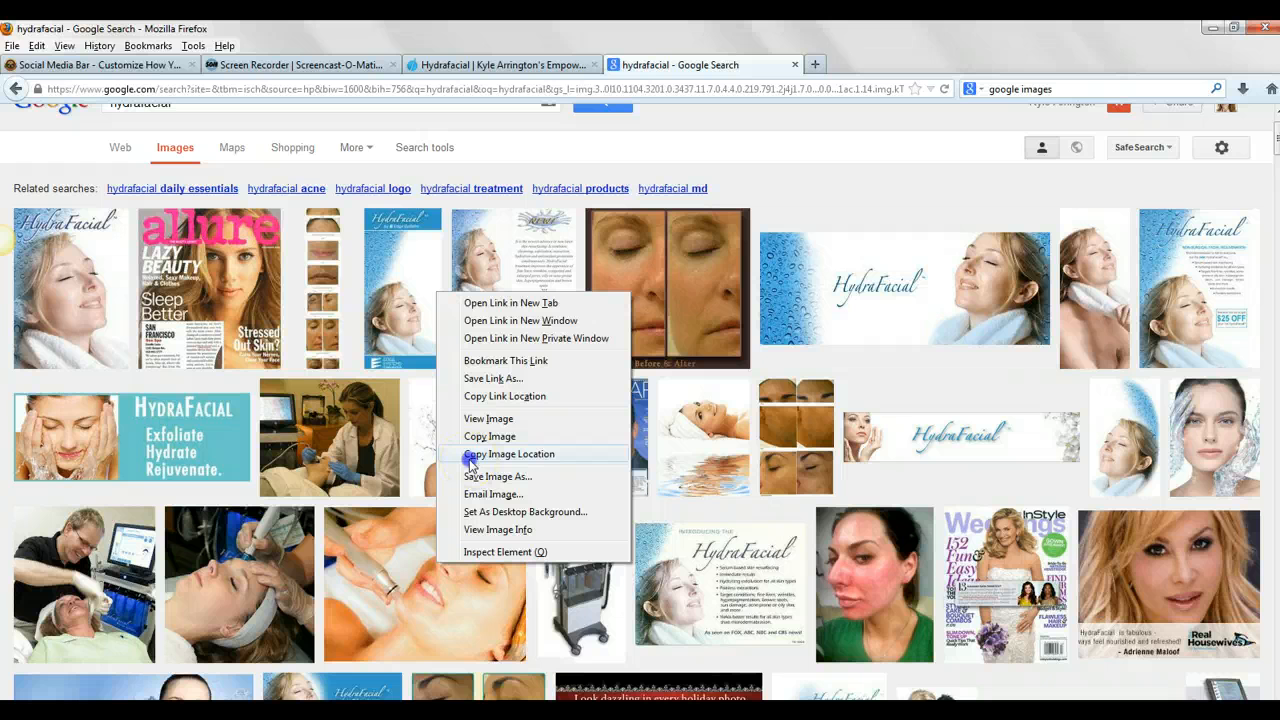
pyautogui.moveTo(490, 403)
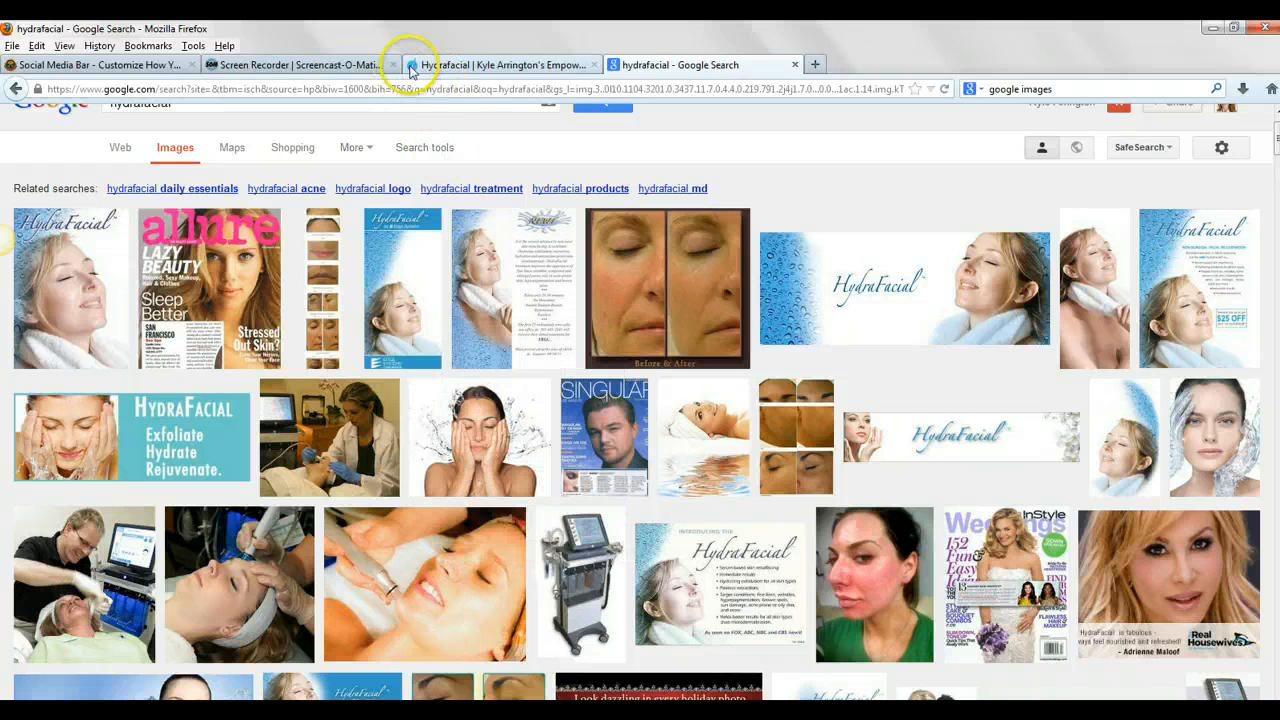
pyautogui.click(95, 64)
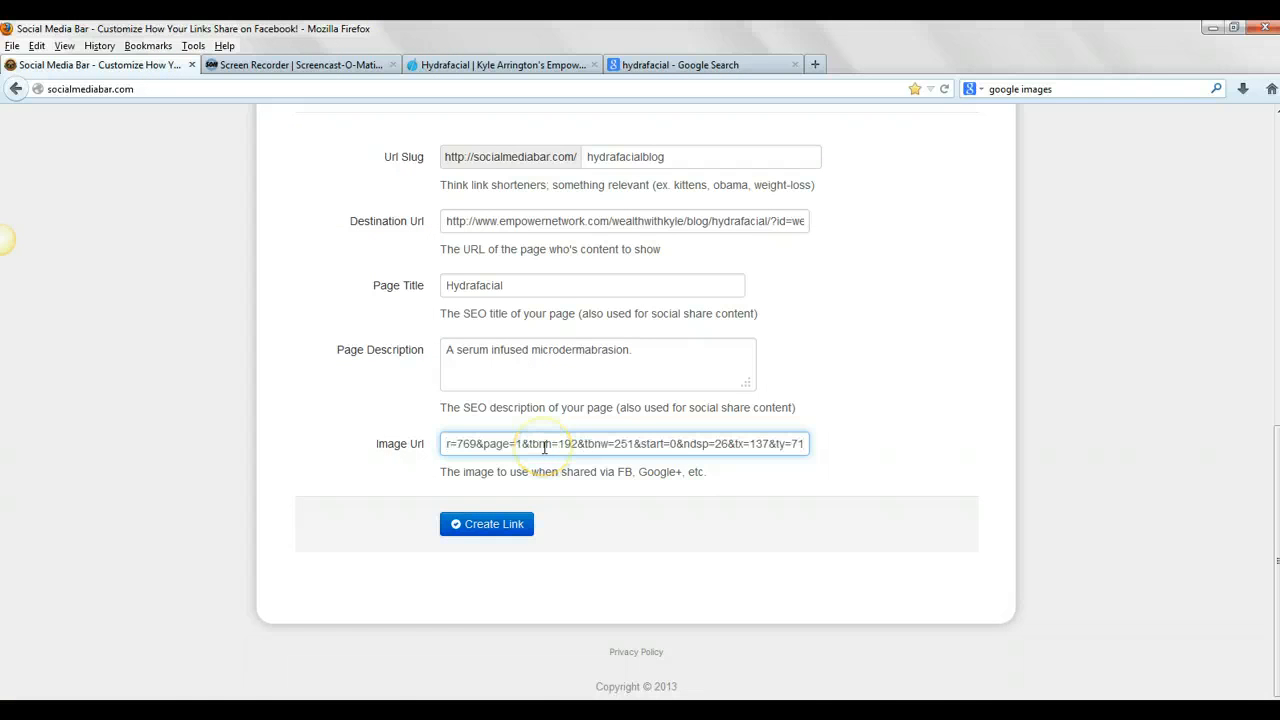
pyautogui.click(680, 64)
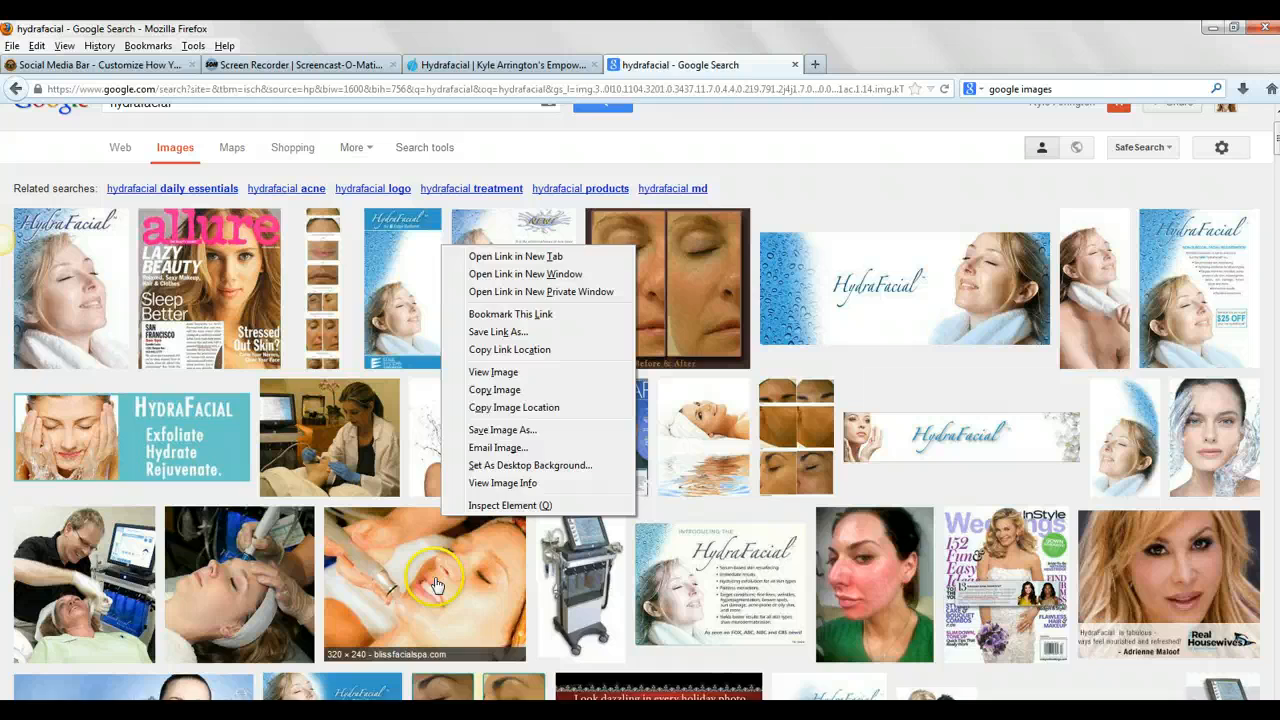
pyautogui.click(424, 585)
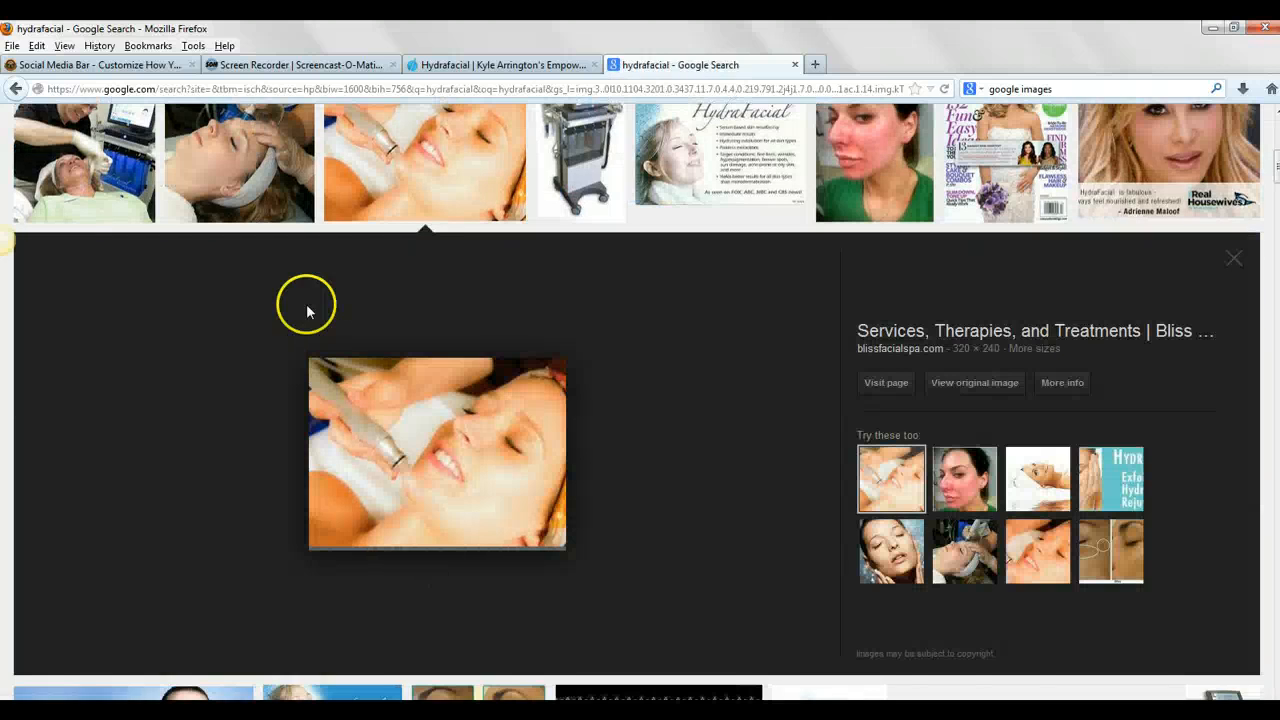
pyautogui.click(97, 64)
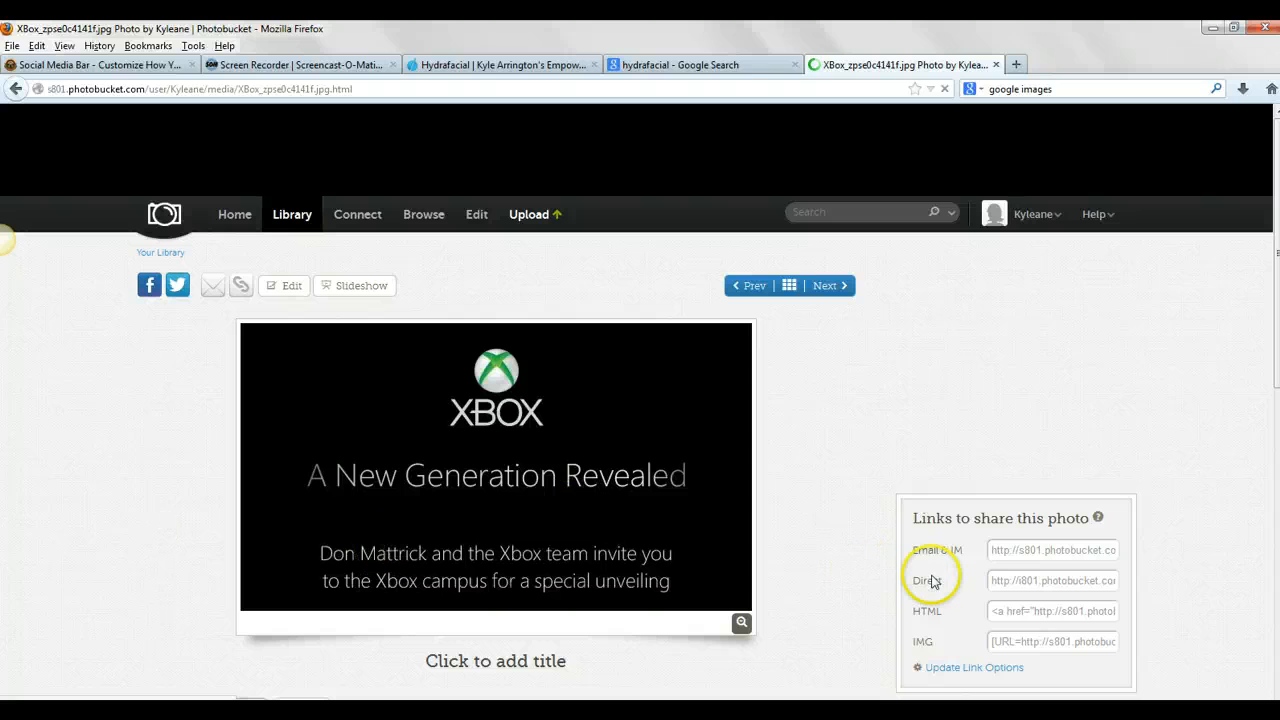
pyautogui.moveTo(1000, 580)
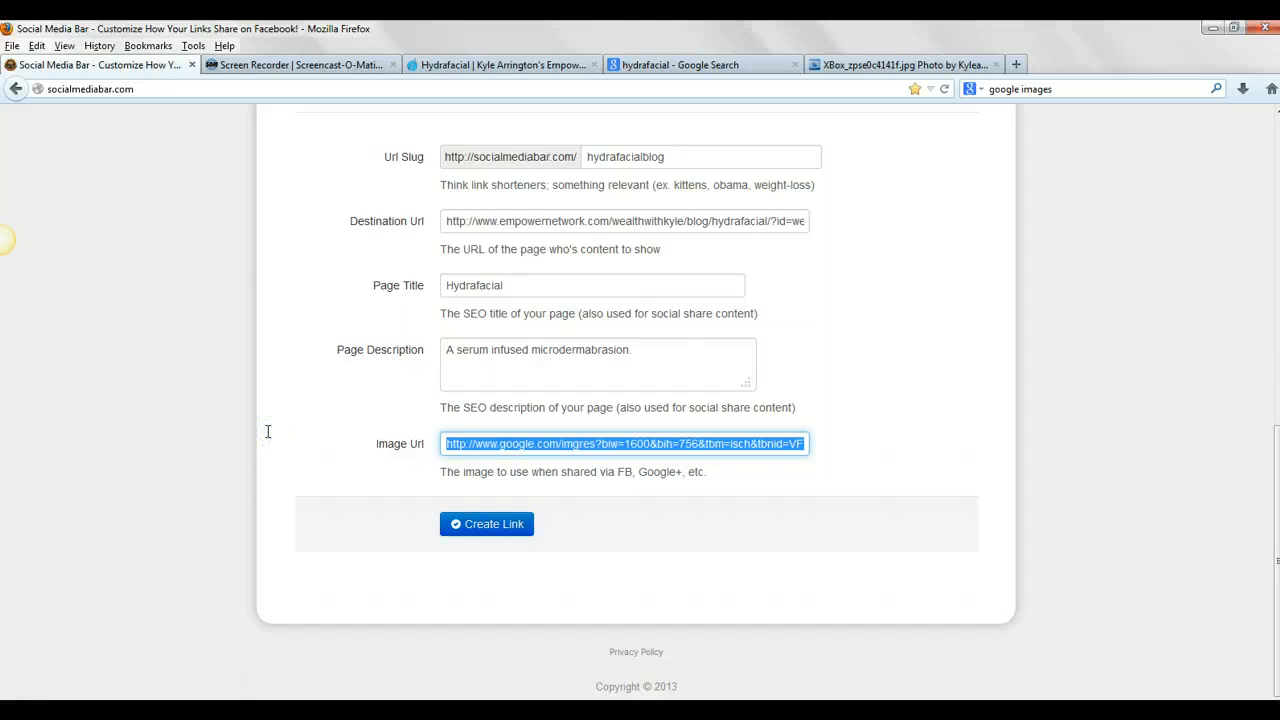
# Step: Create the socialmediabar.com/hydrafacialblog link using the Photobucket XBox_zpse0c4141f.jpg image address
pyautogui.write('http://i801.photobucket.com/albums/yy291/Kyleane/XBox_zpse0c4141f.jpg')
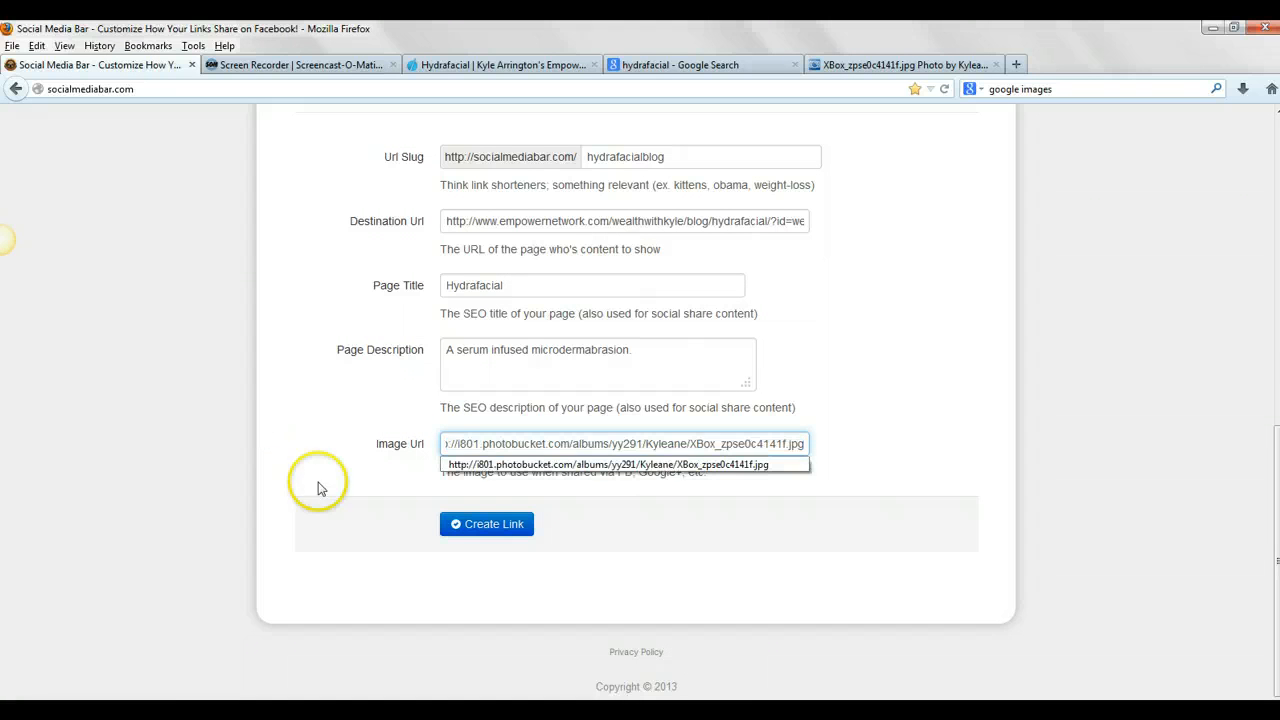
pyautogui.click(487, 524)
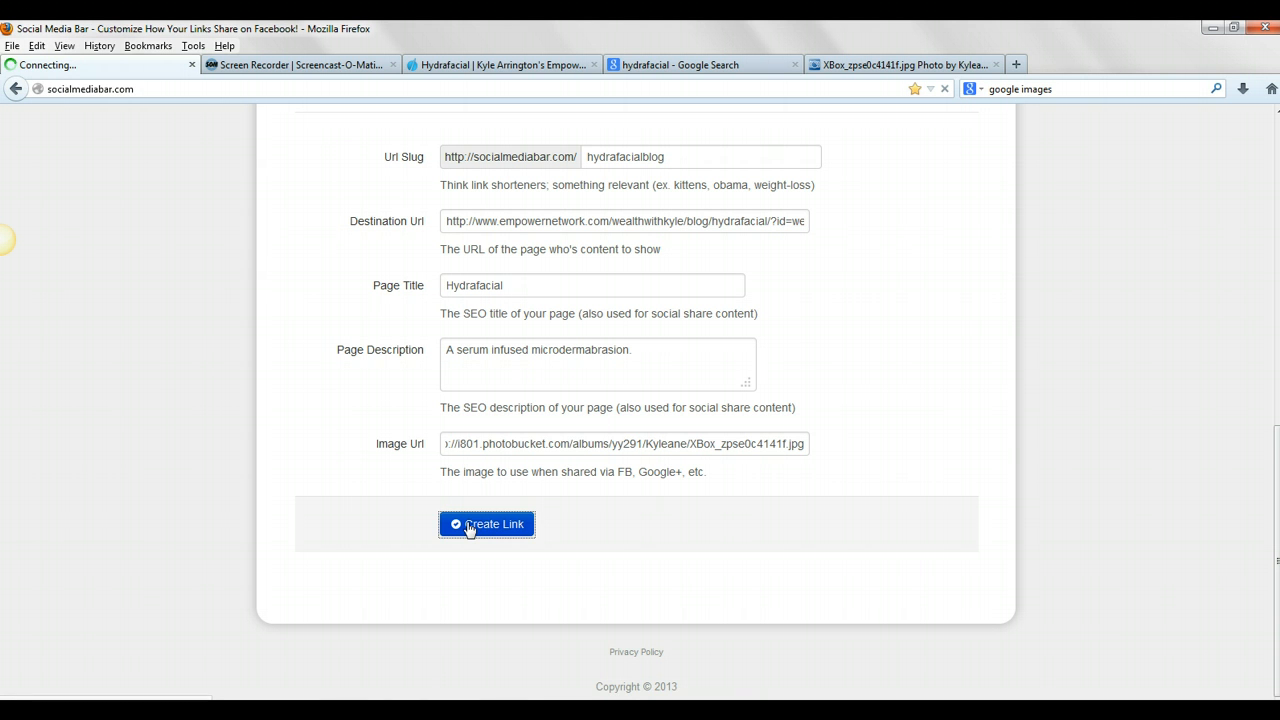
pyautogui.click(487, 524)
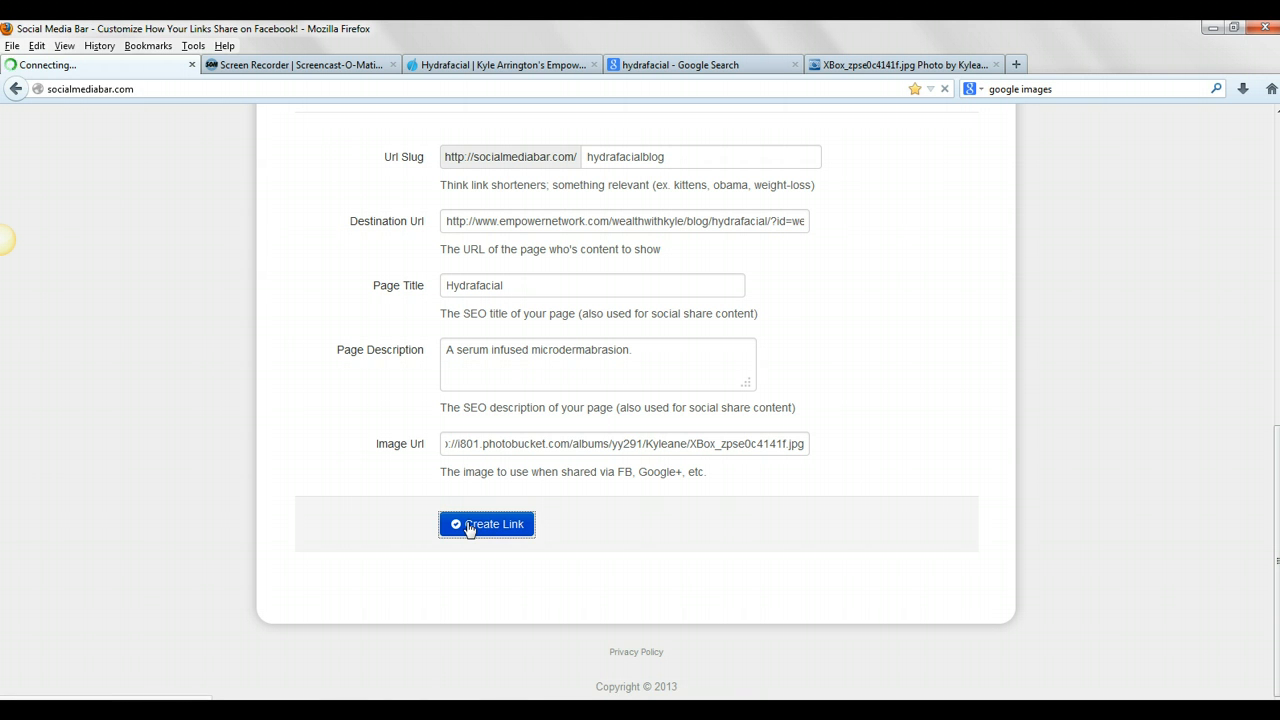
pyautogui.click(487, 524)
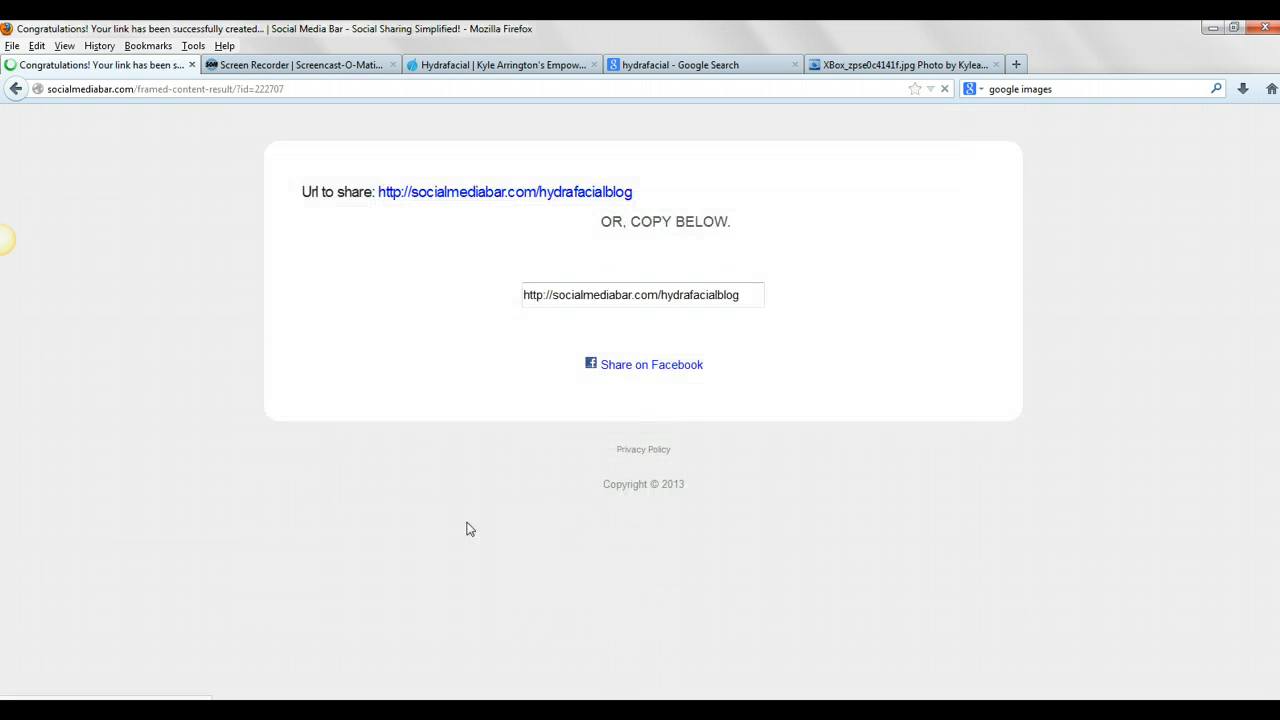